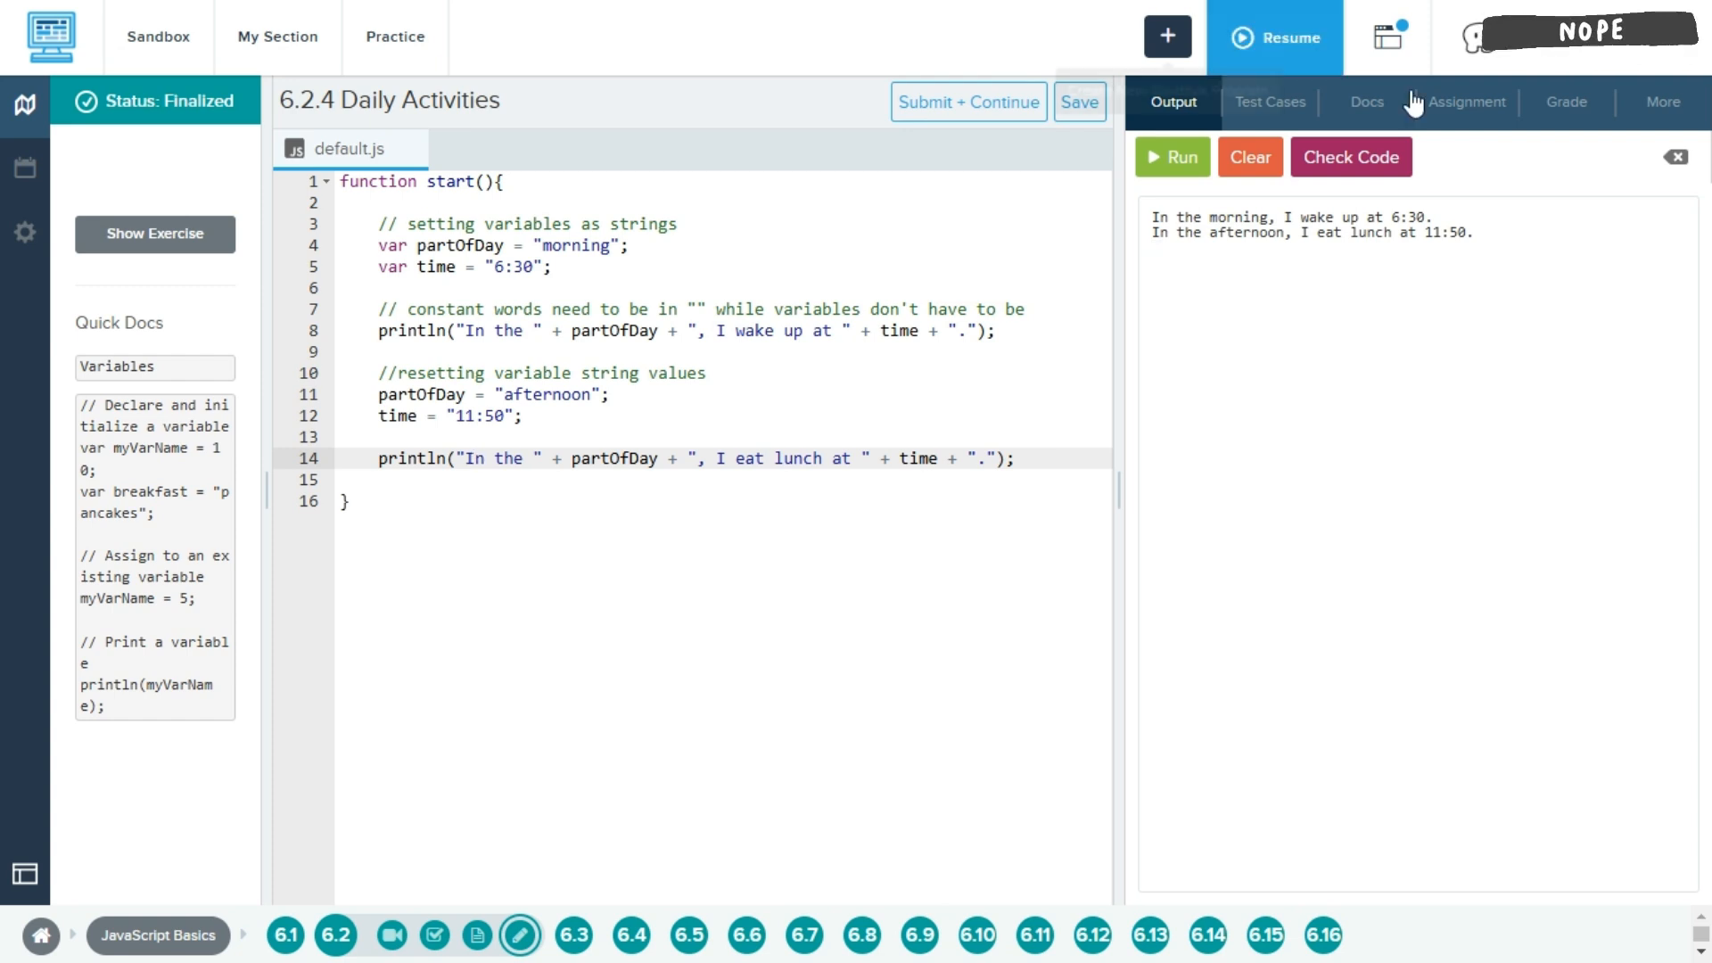
# - View the Assignment instructions showing the three example sentences beside the code
pyautogui.click(1466, 102)
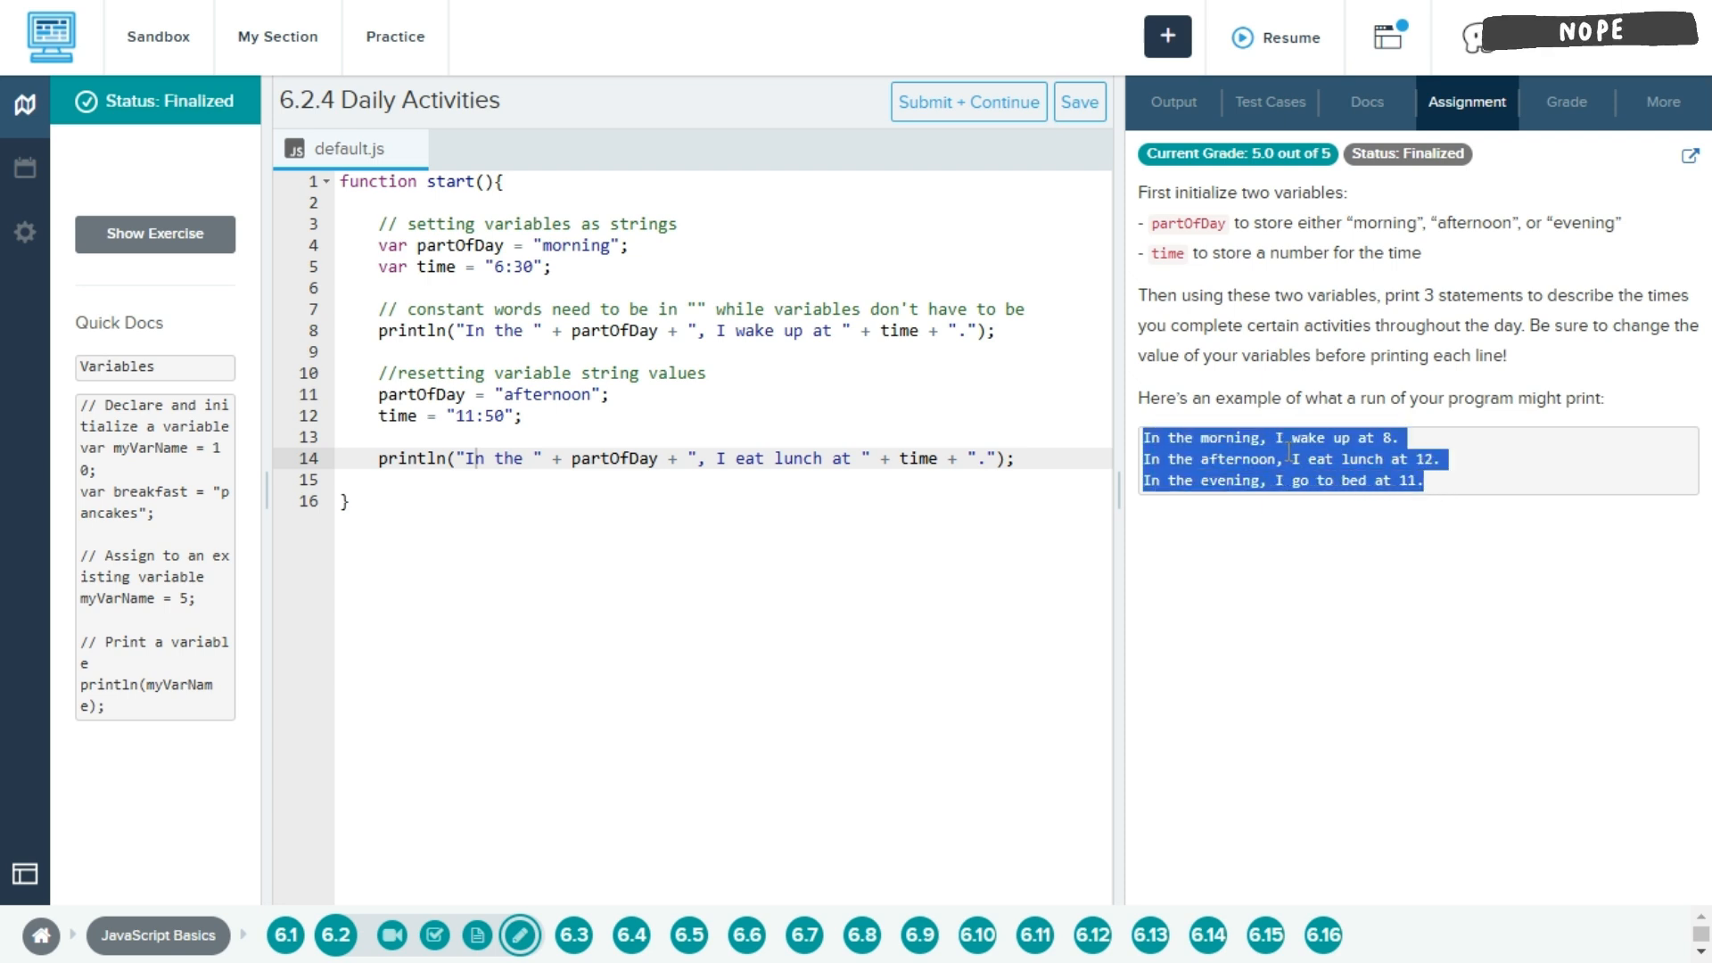
pyautogui.moveTo(772, 337)
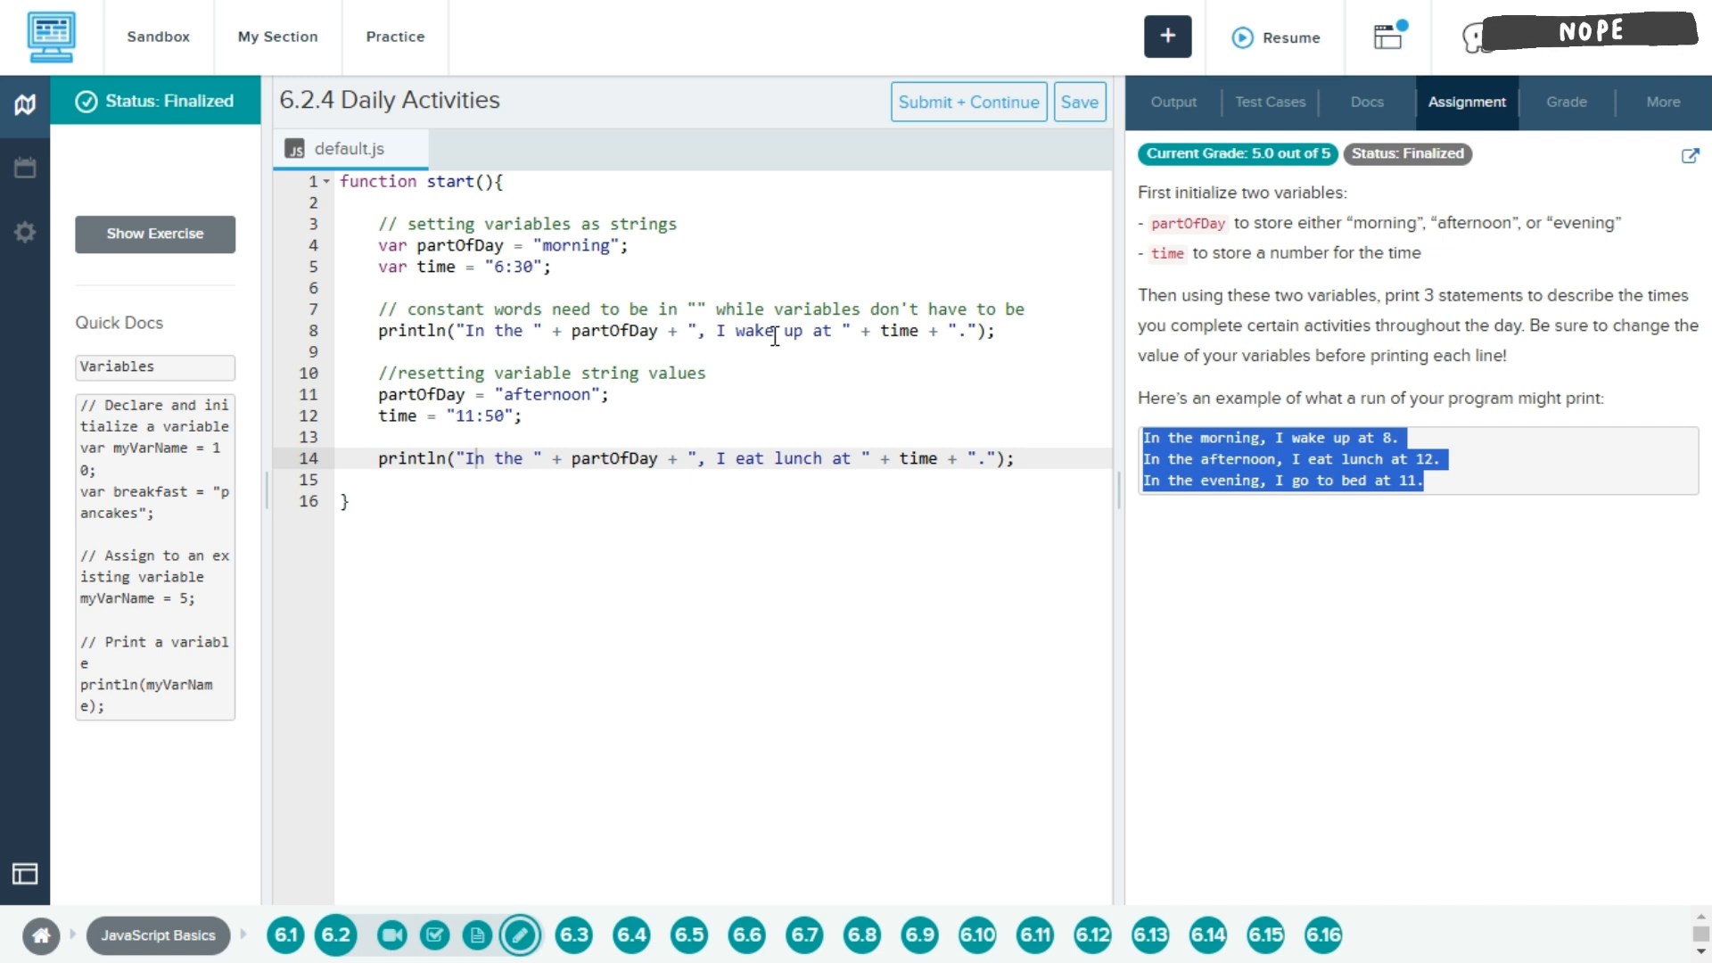
pyautogui.click(392, 246)
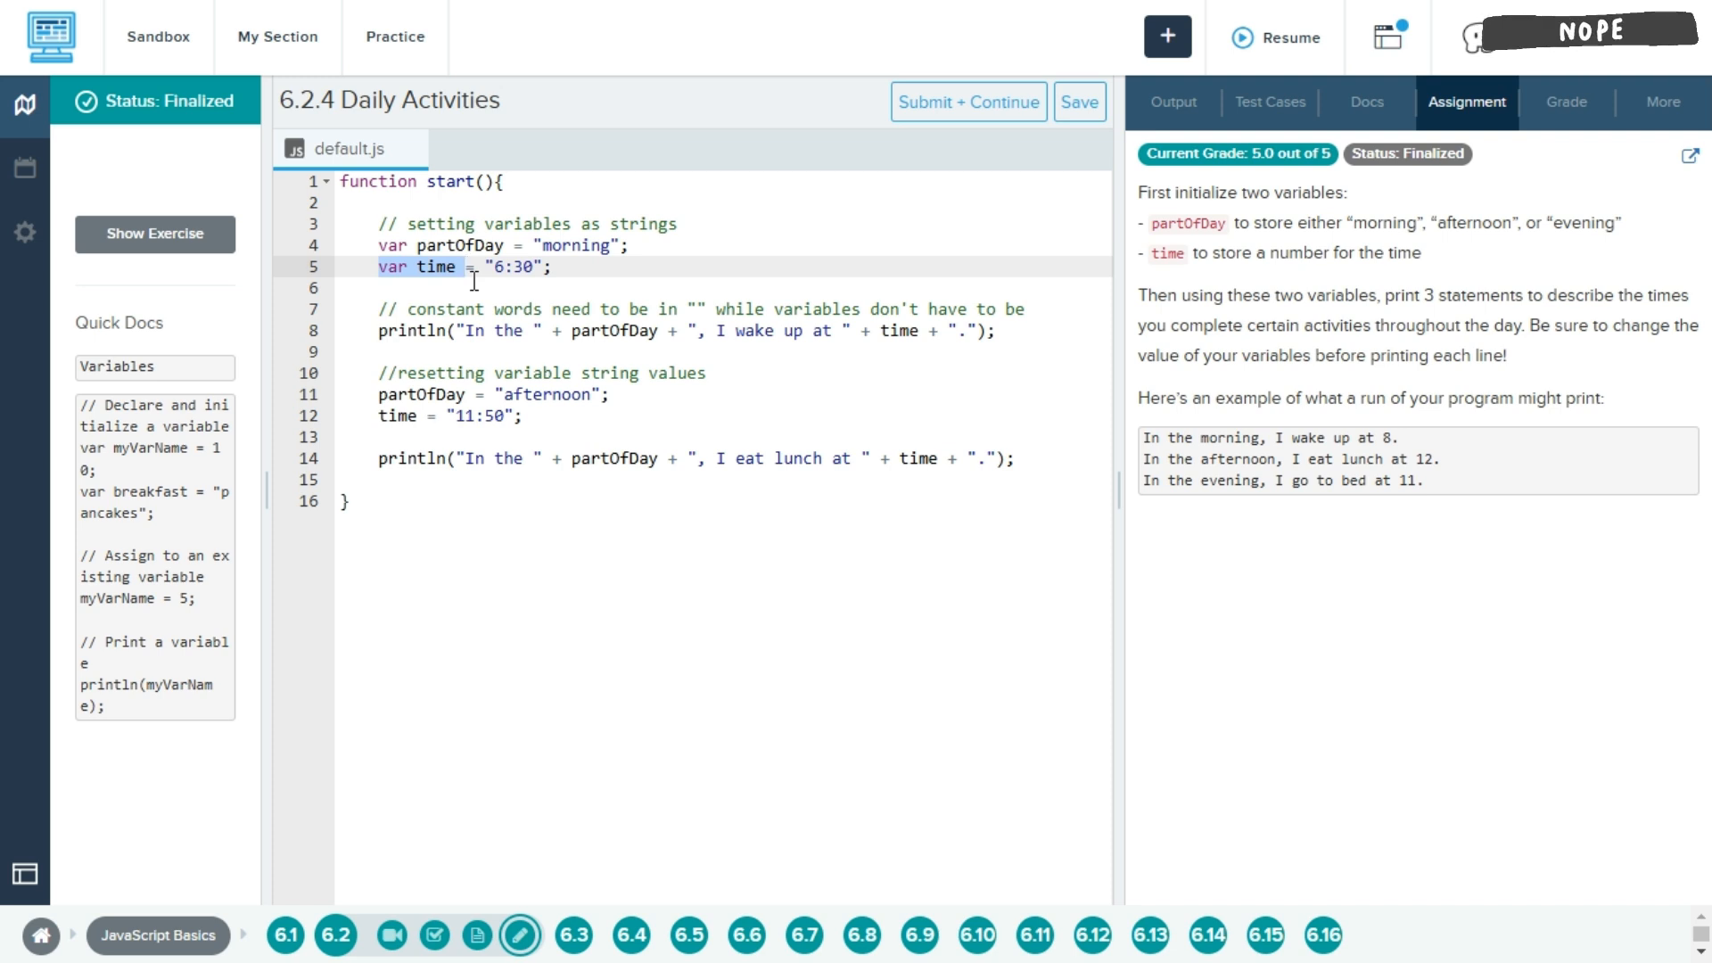
pyautogui.moveTo(437, 291)
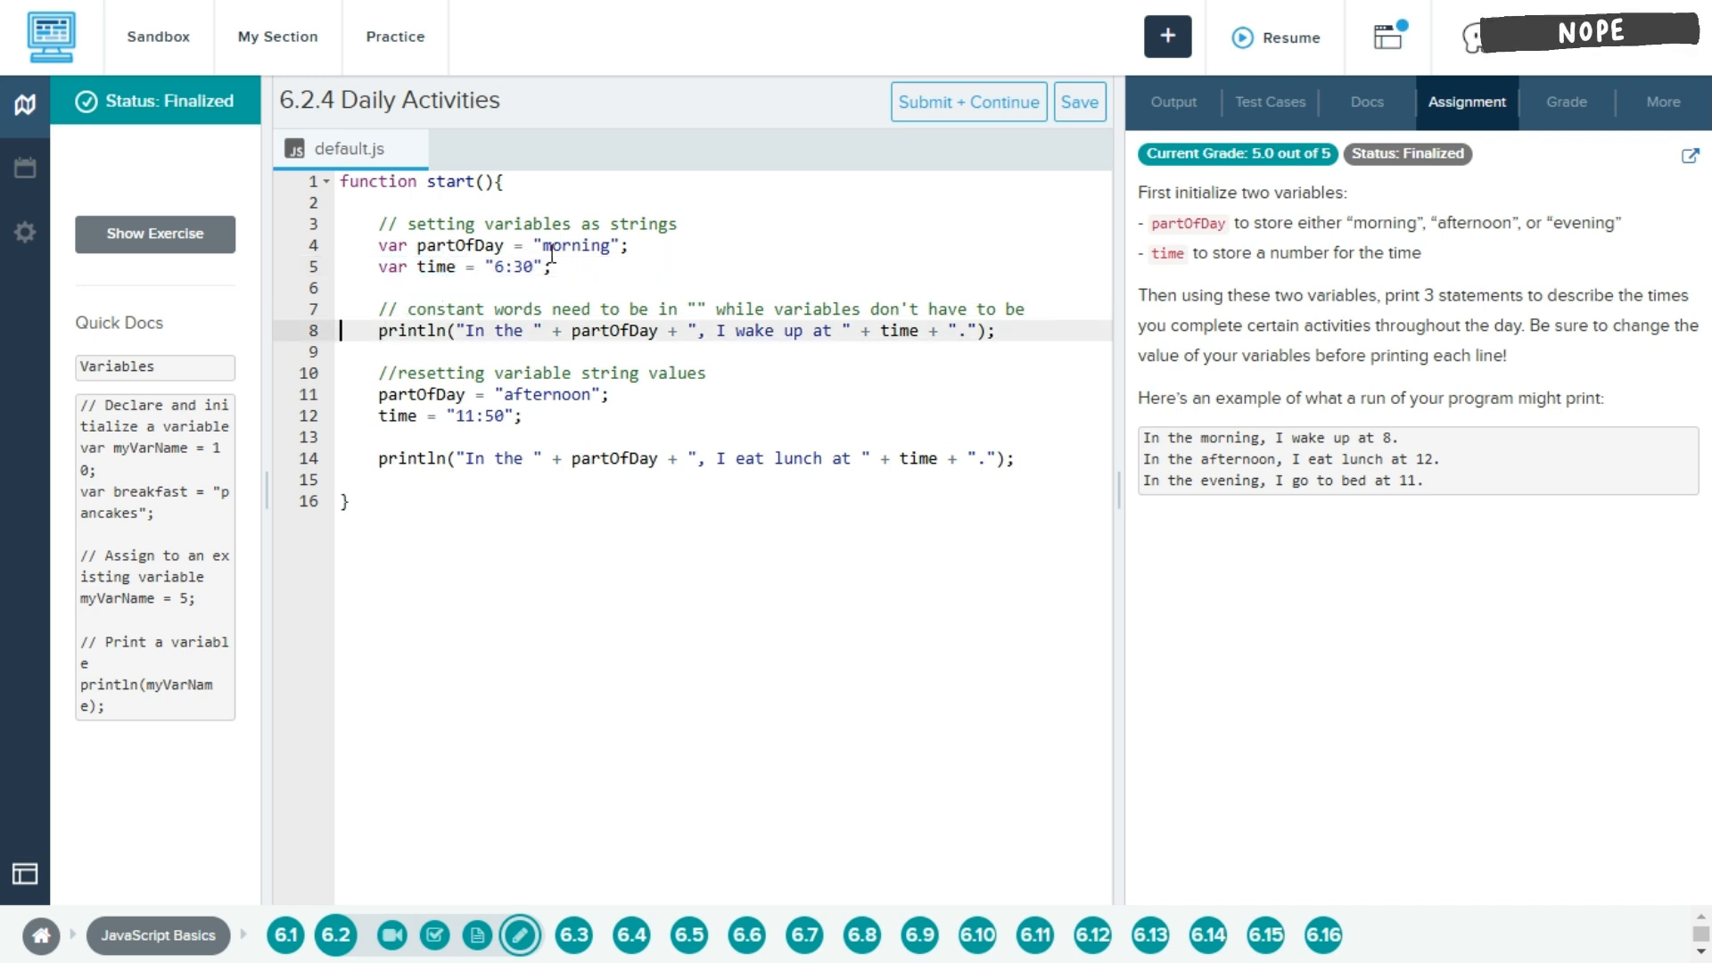
pyautogui.click(380, 330)
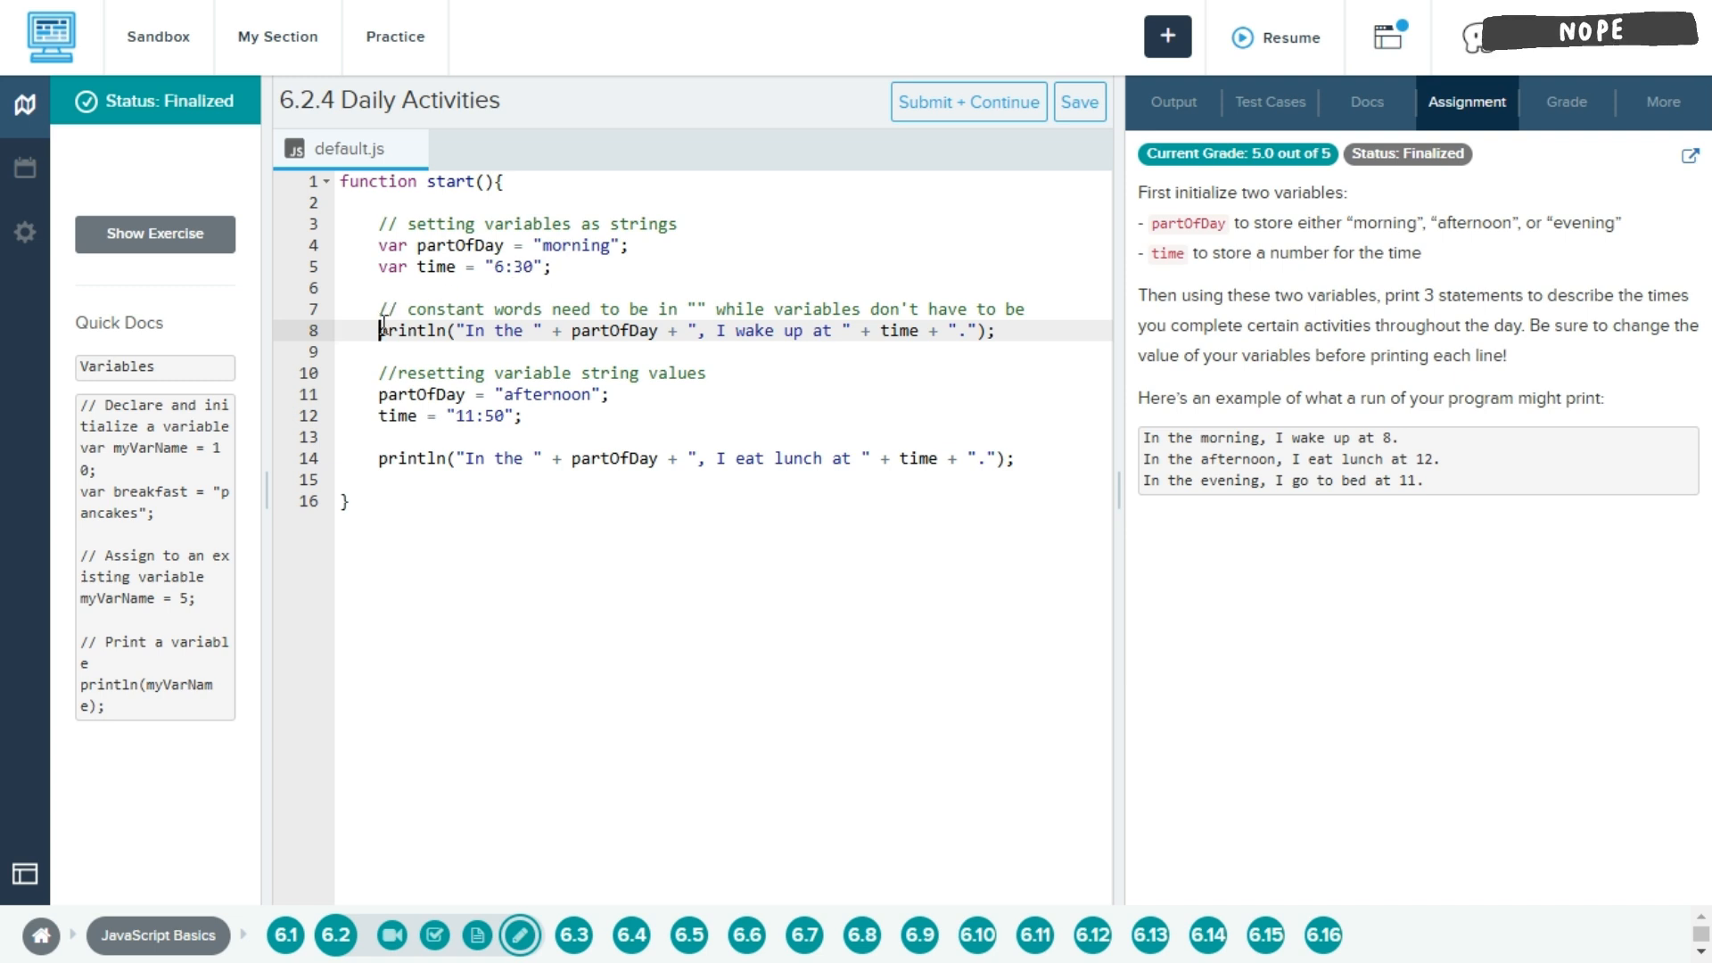
pyautogui.moveTo(414, 314)
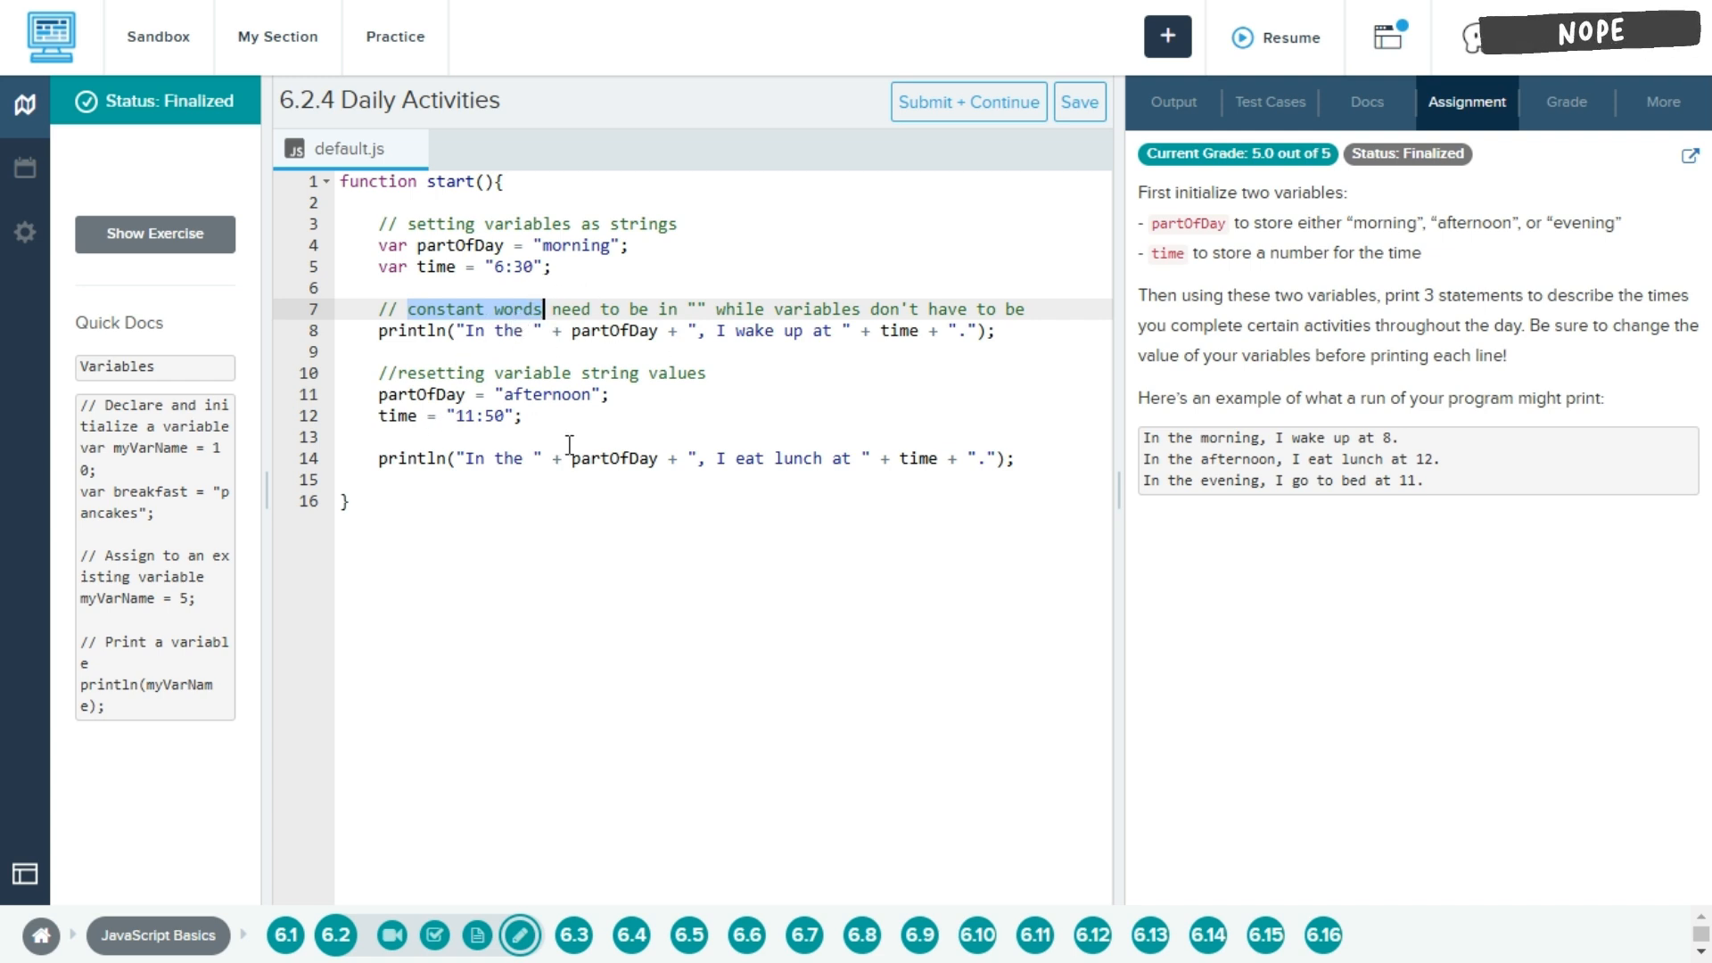
pyautogui.moveTo(448, 328)
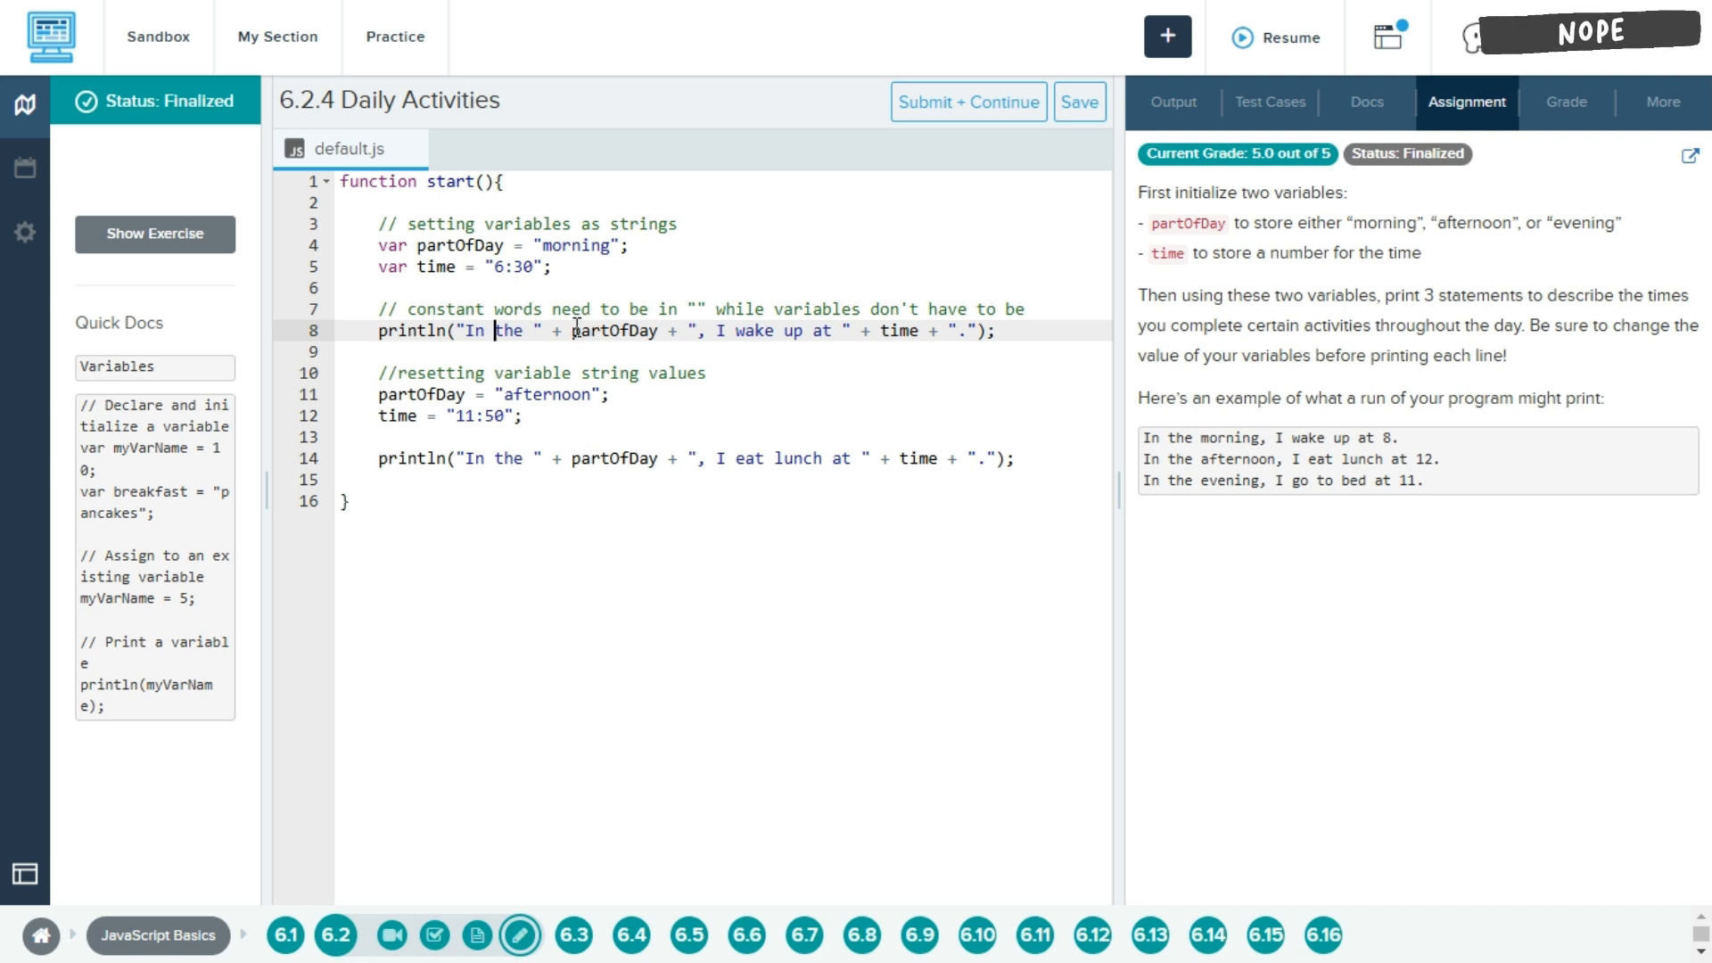
pyautogui.moveTo(659, 391)
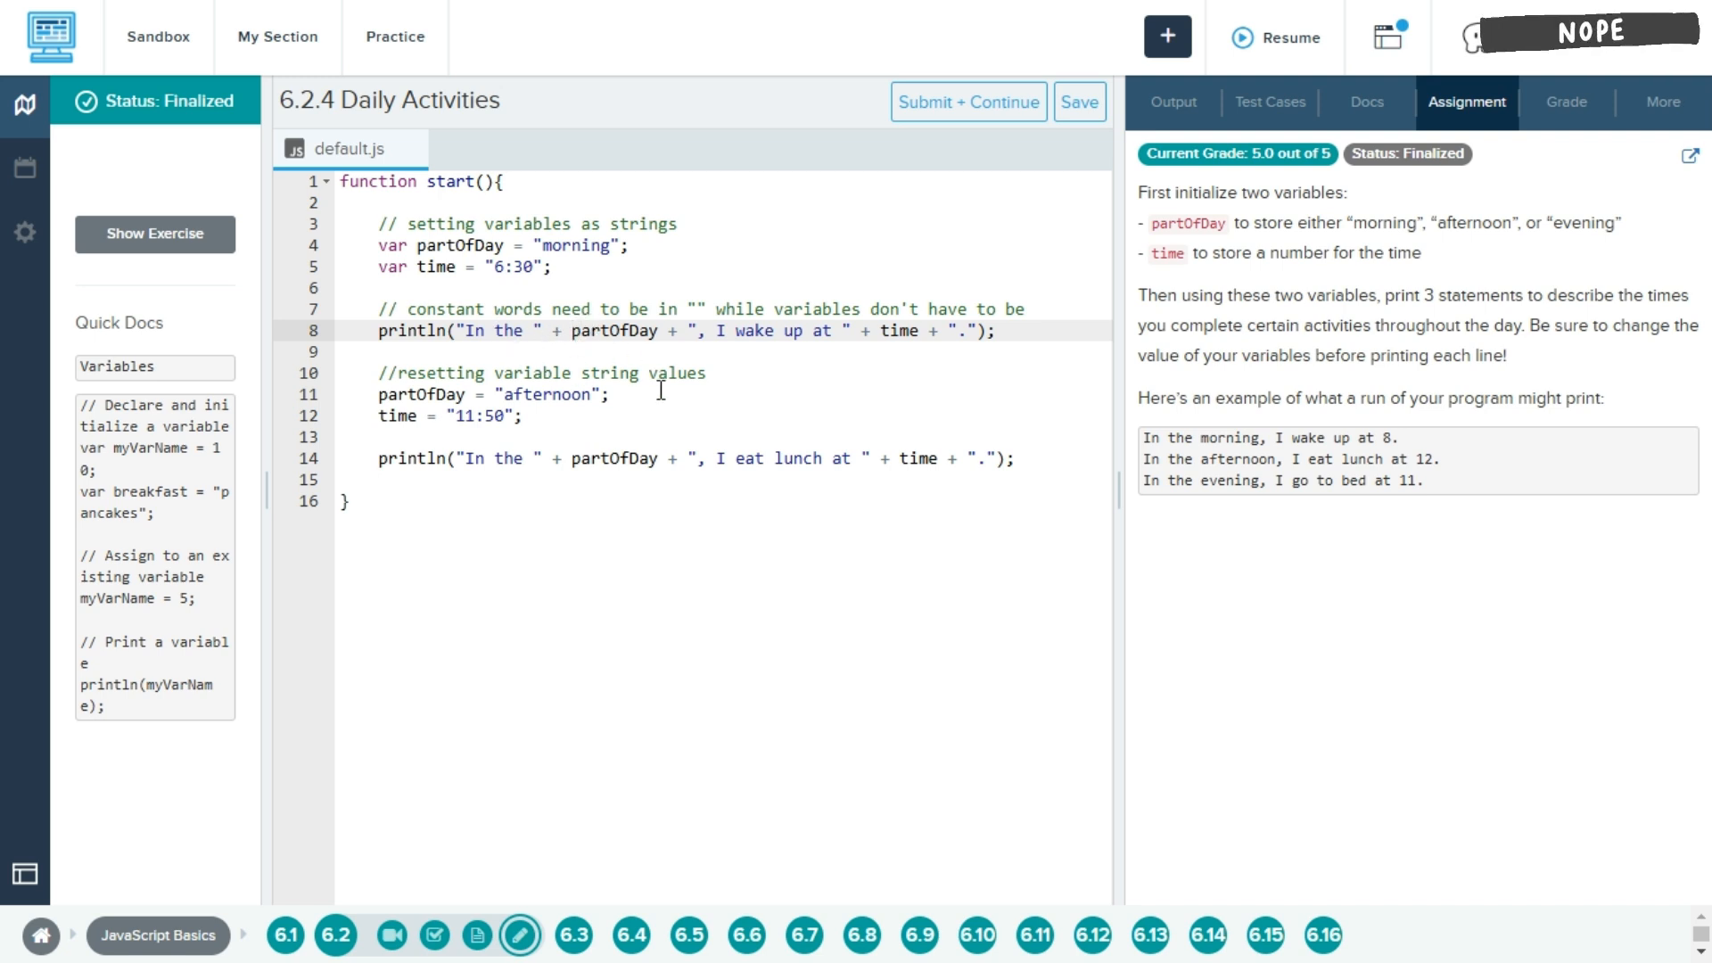
pyautogui.moveTo(579, 330)
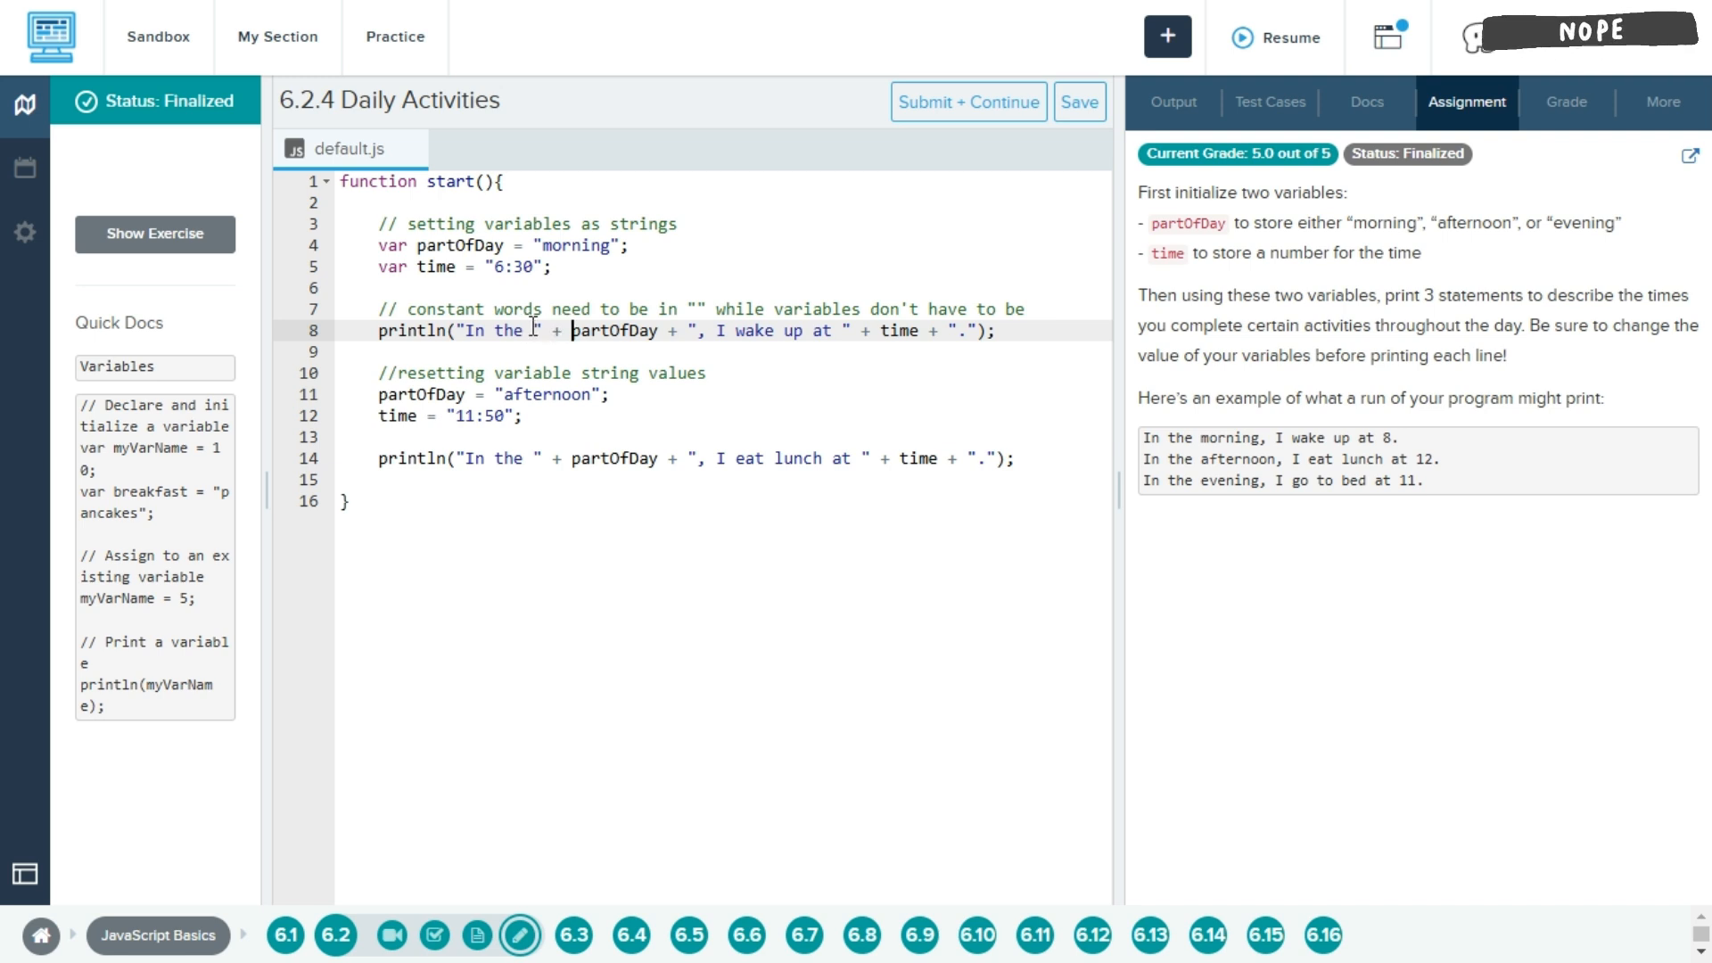
# - Return to the Output view and review the morning and afternoon print lines in the code
pyautogui.click(1172, 102)
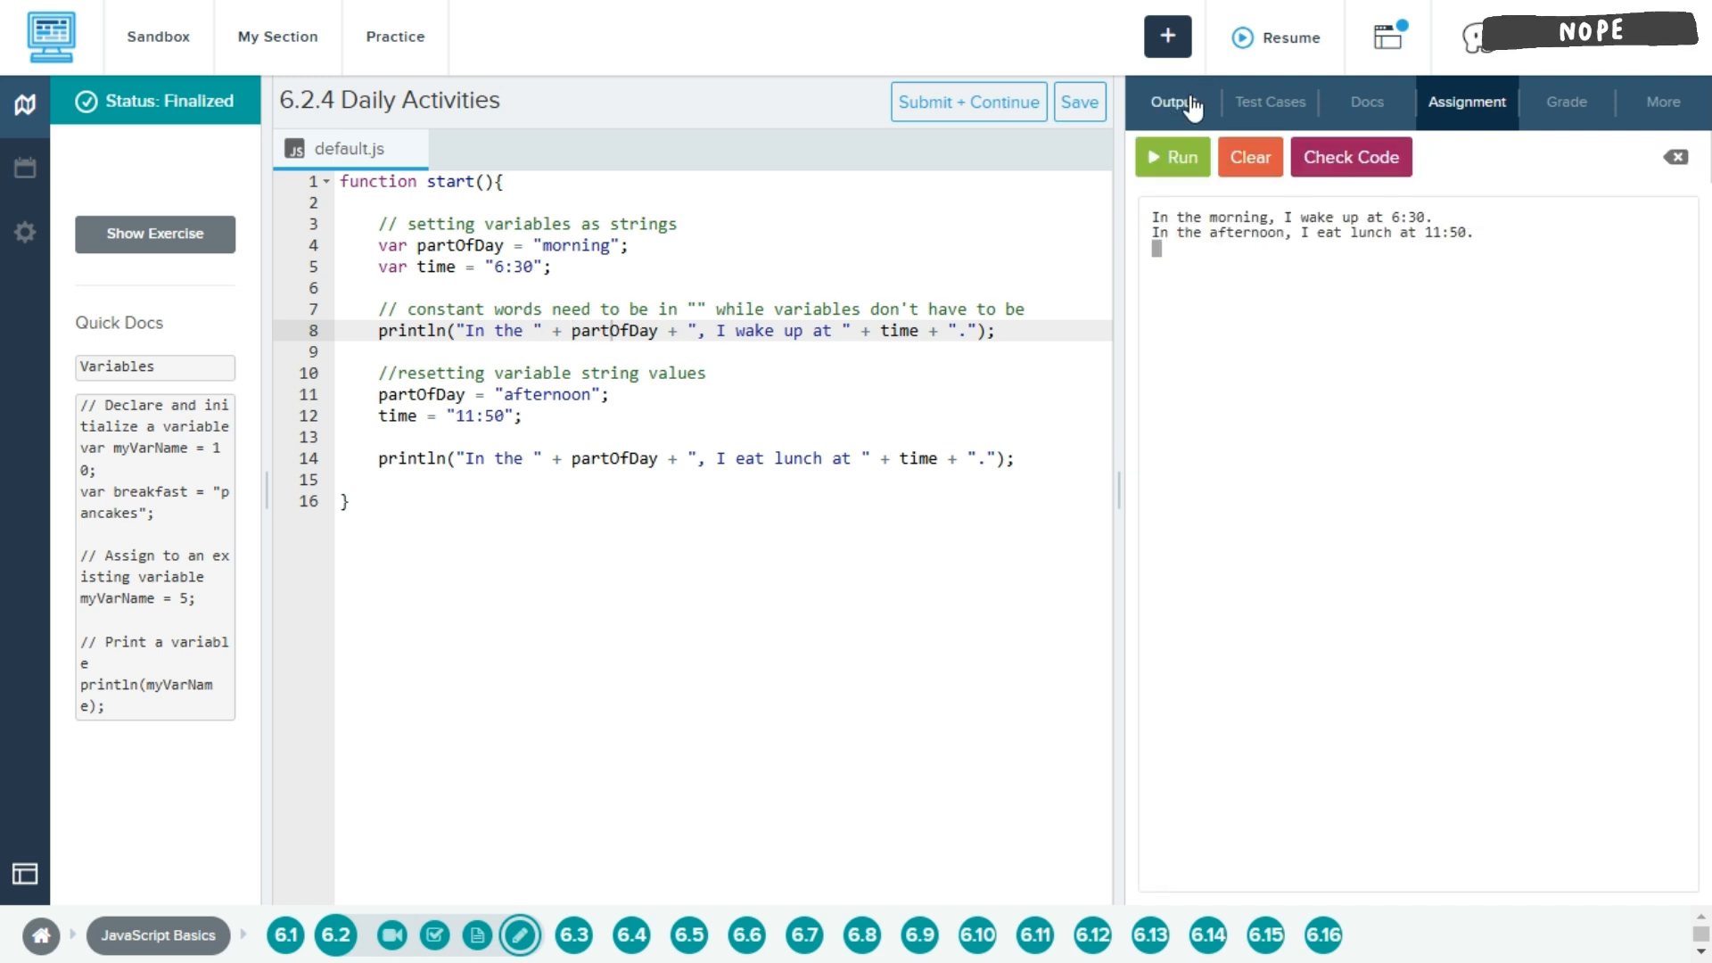
pyautogui.doubleClick(1201, 216)
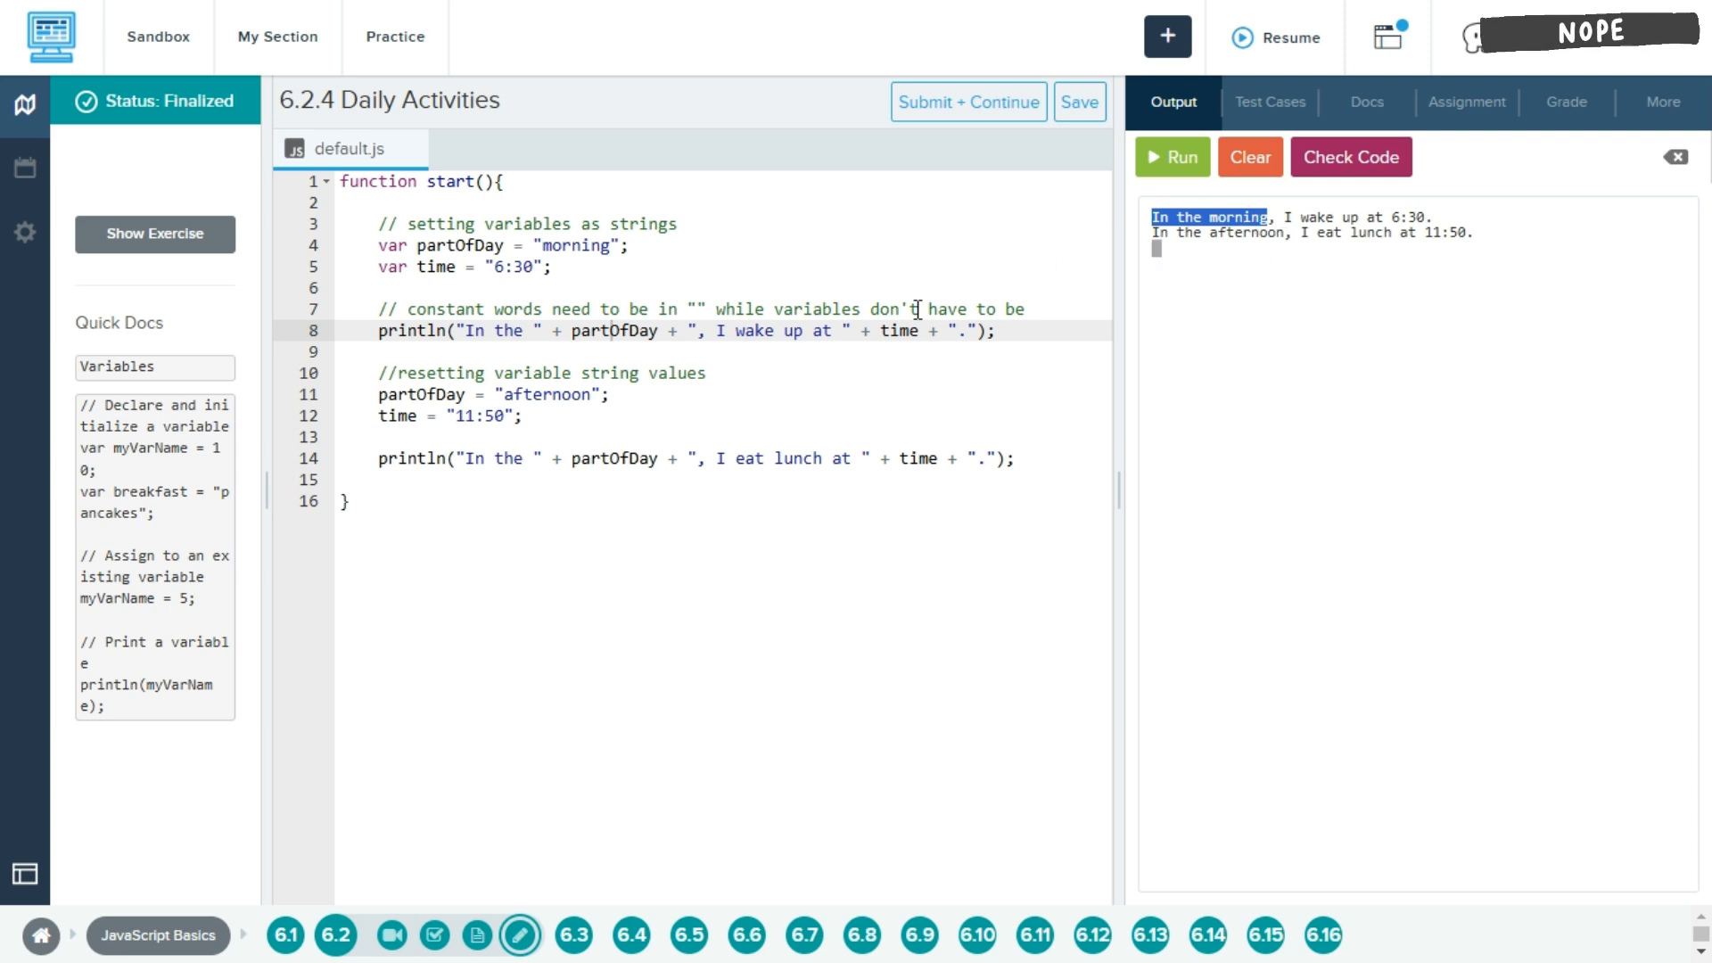
pyautogui.click(393, 372)
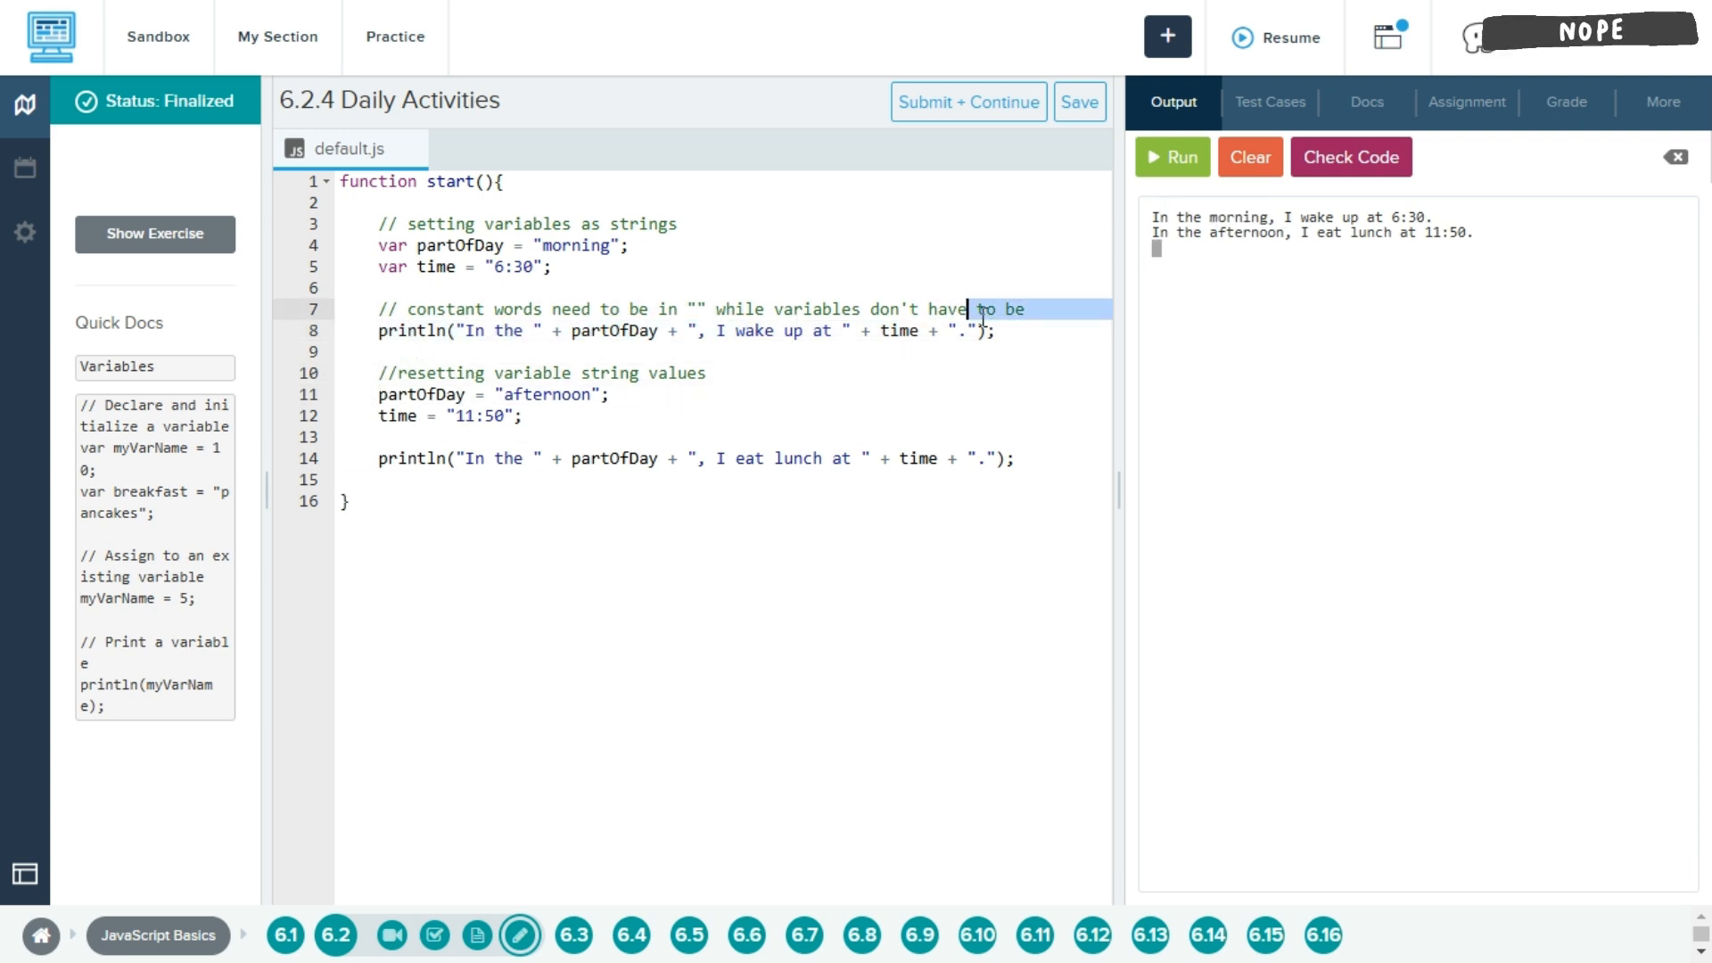
pyautogui.click(730, 330)
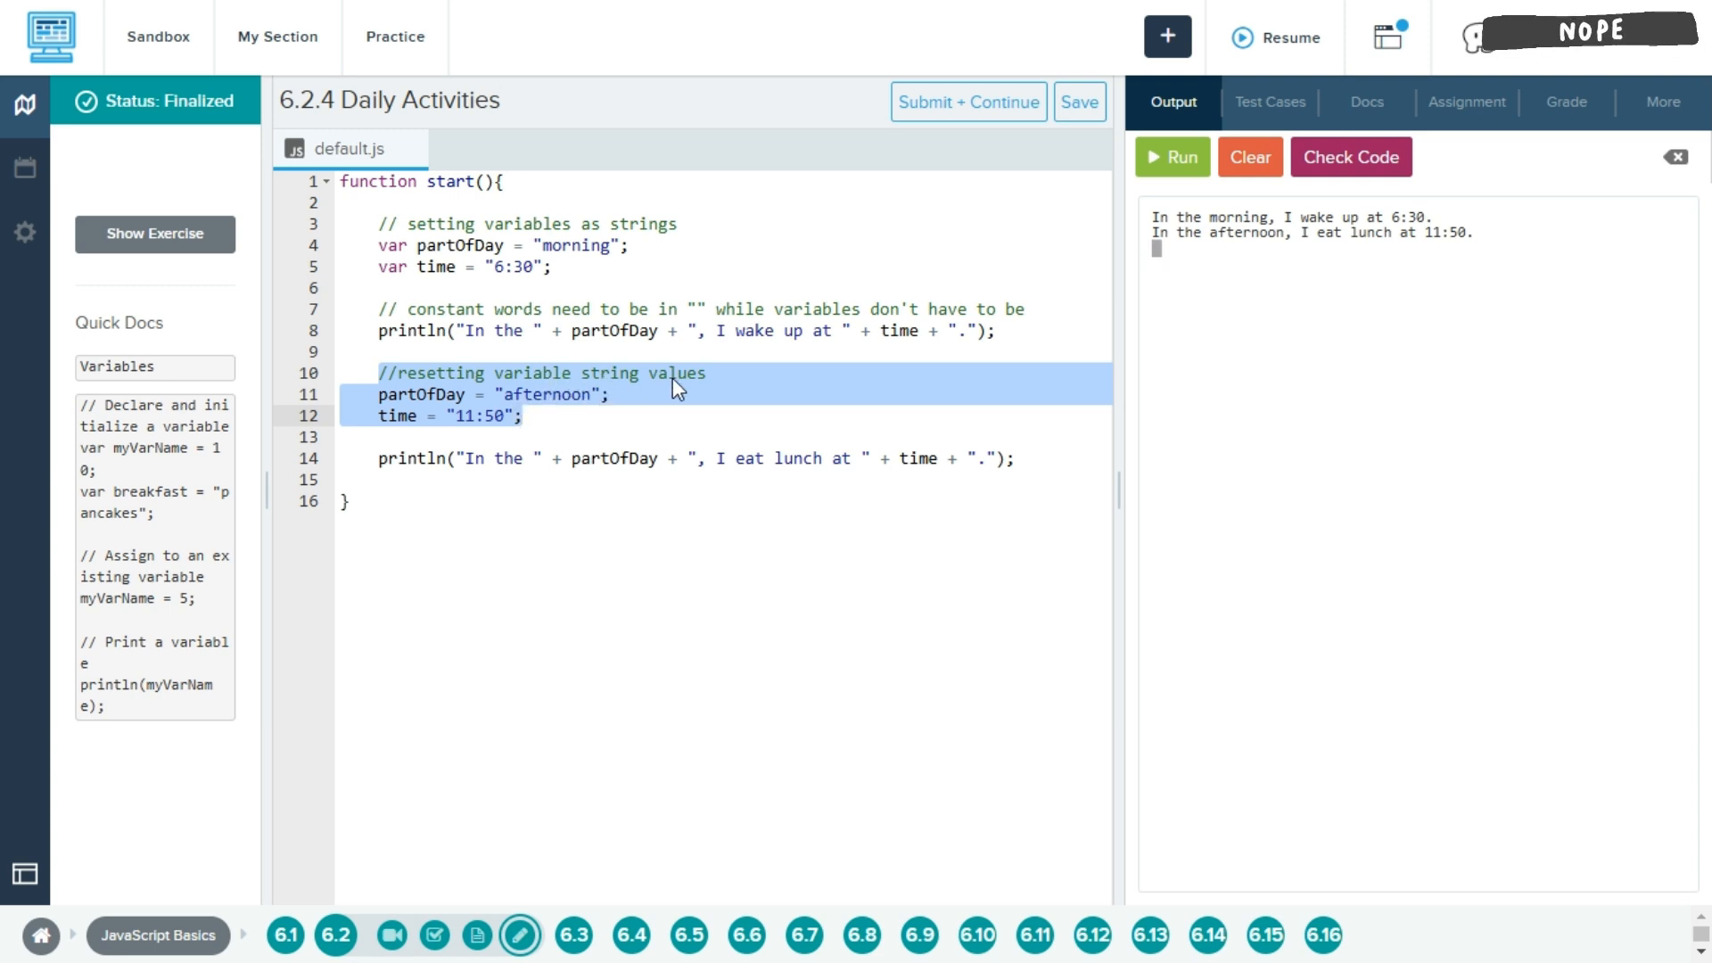
pyautogui.click(590, 394)
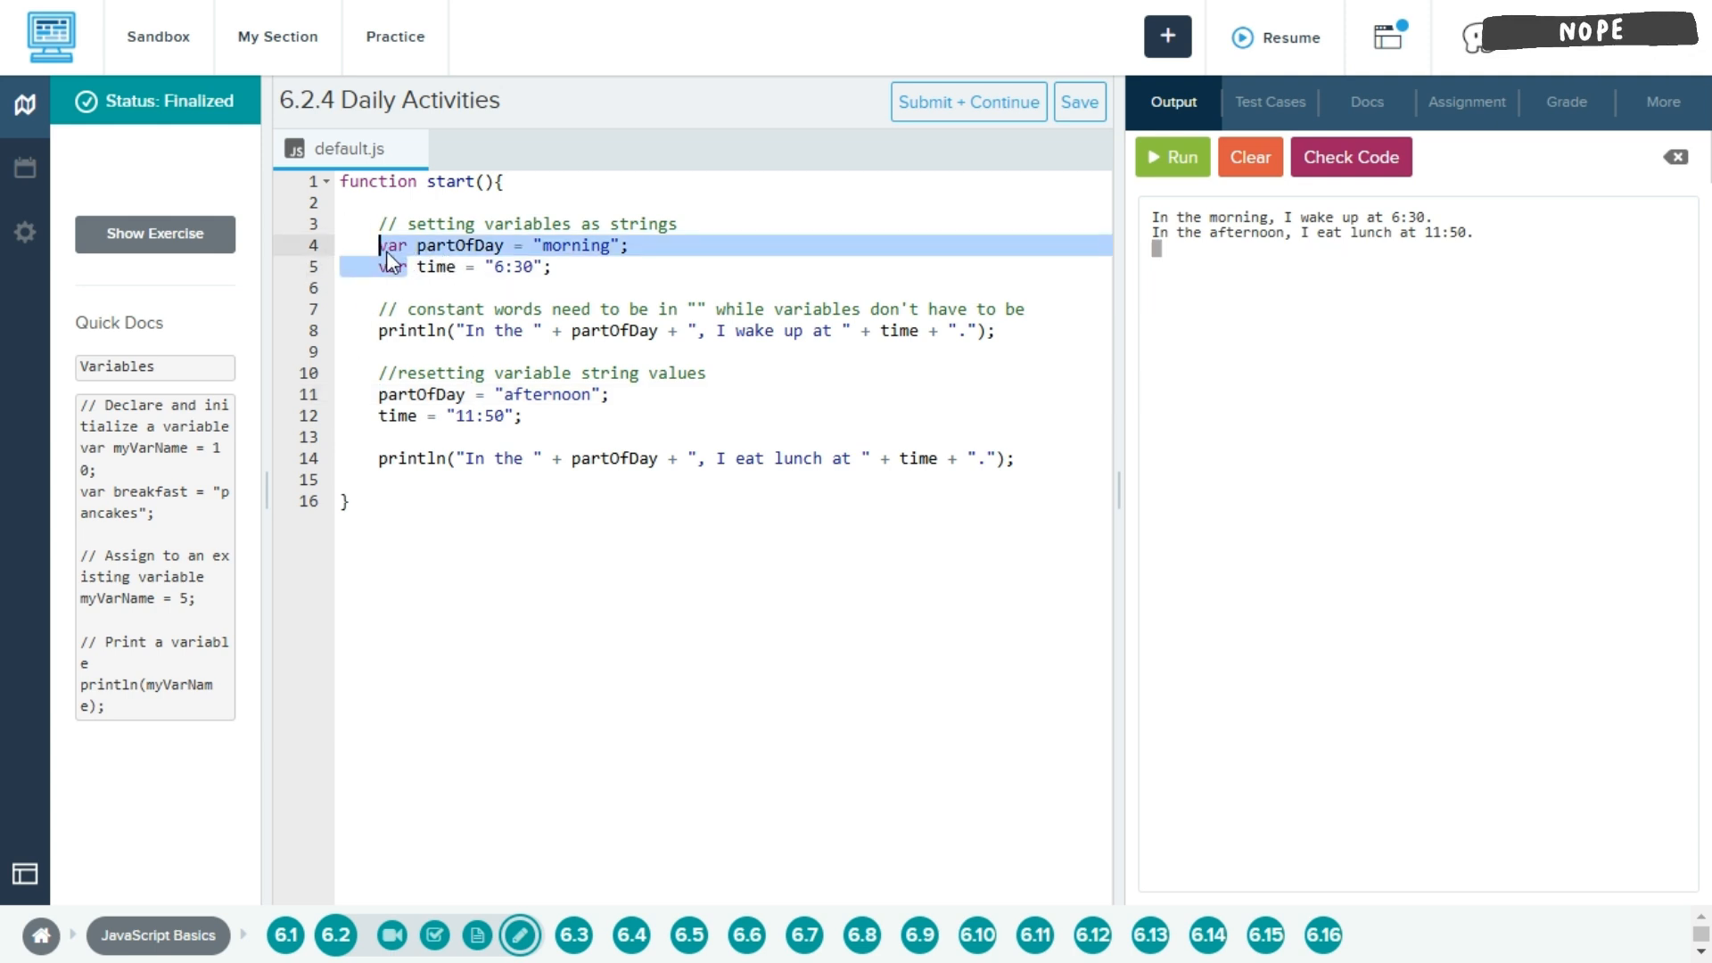
pyautogui.click(376, 244)
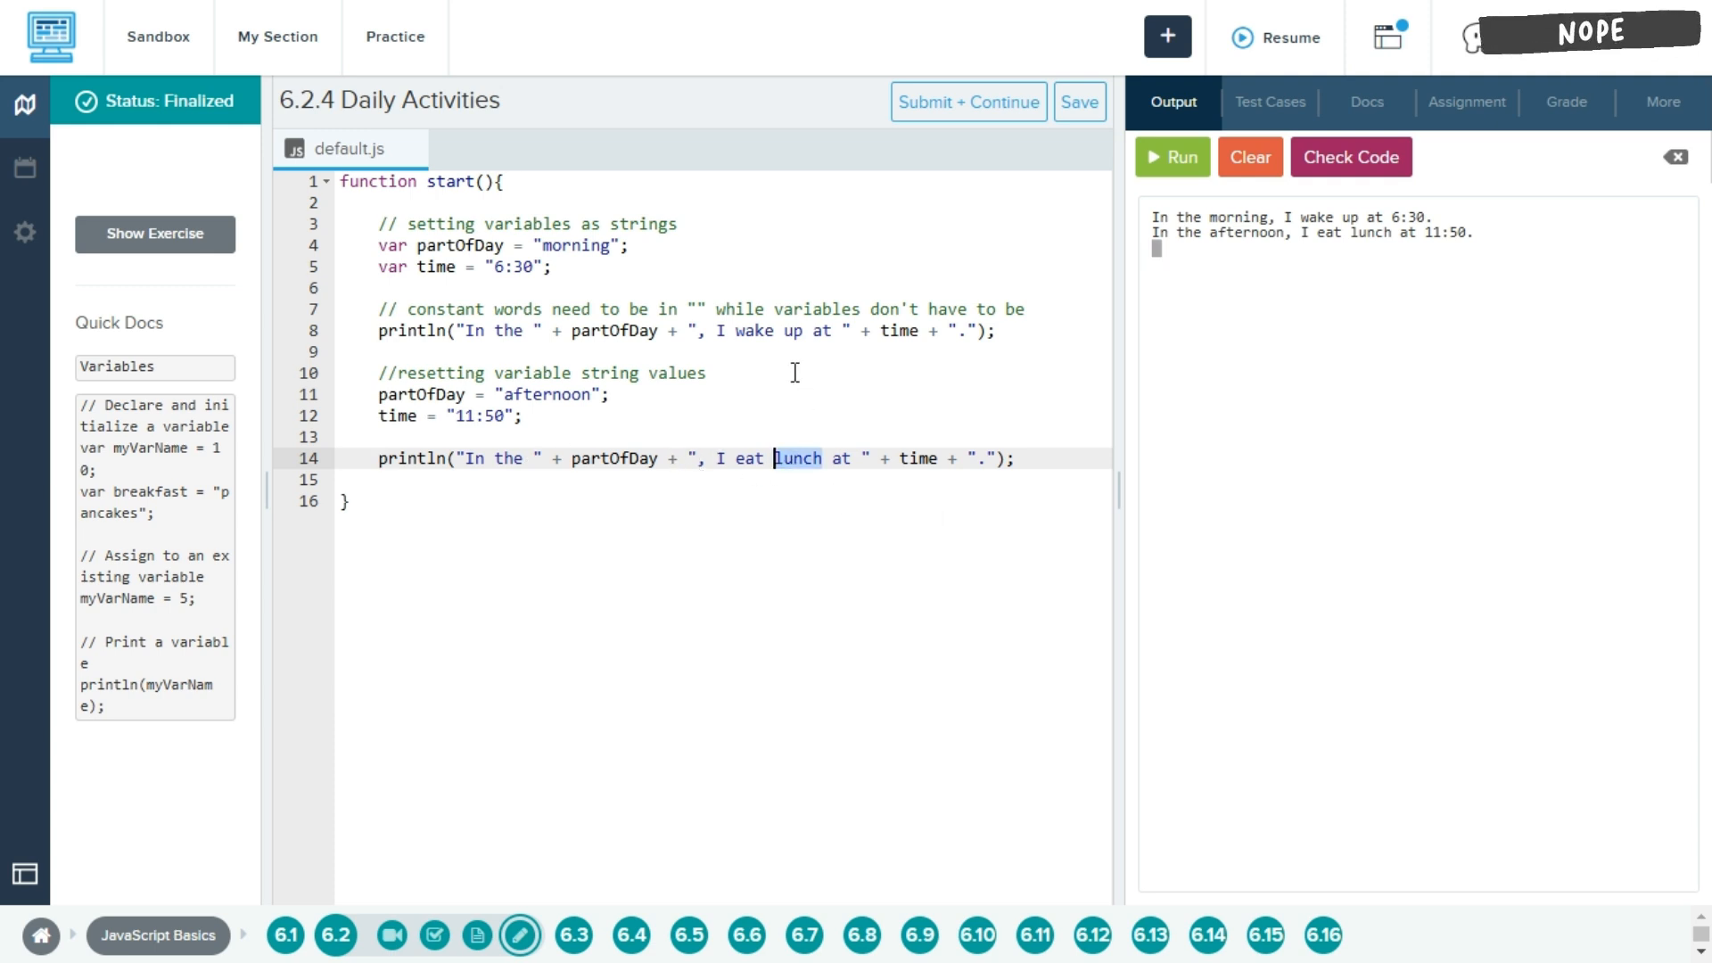
pyautogui.moveTo(789, 478)
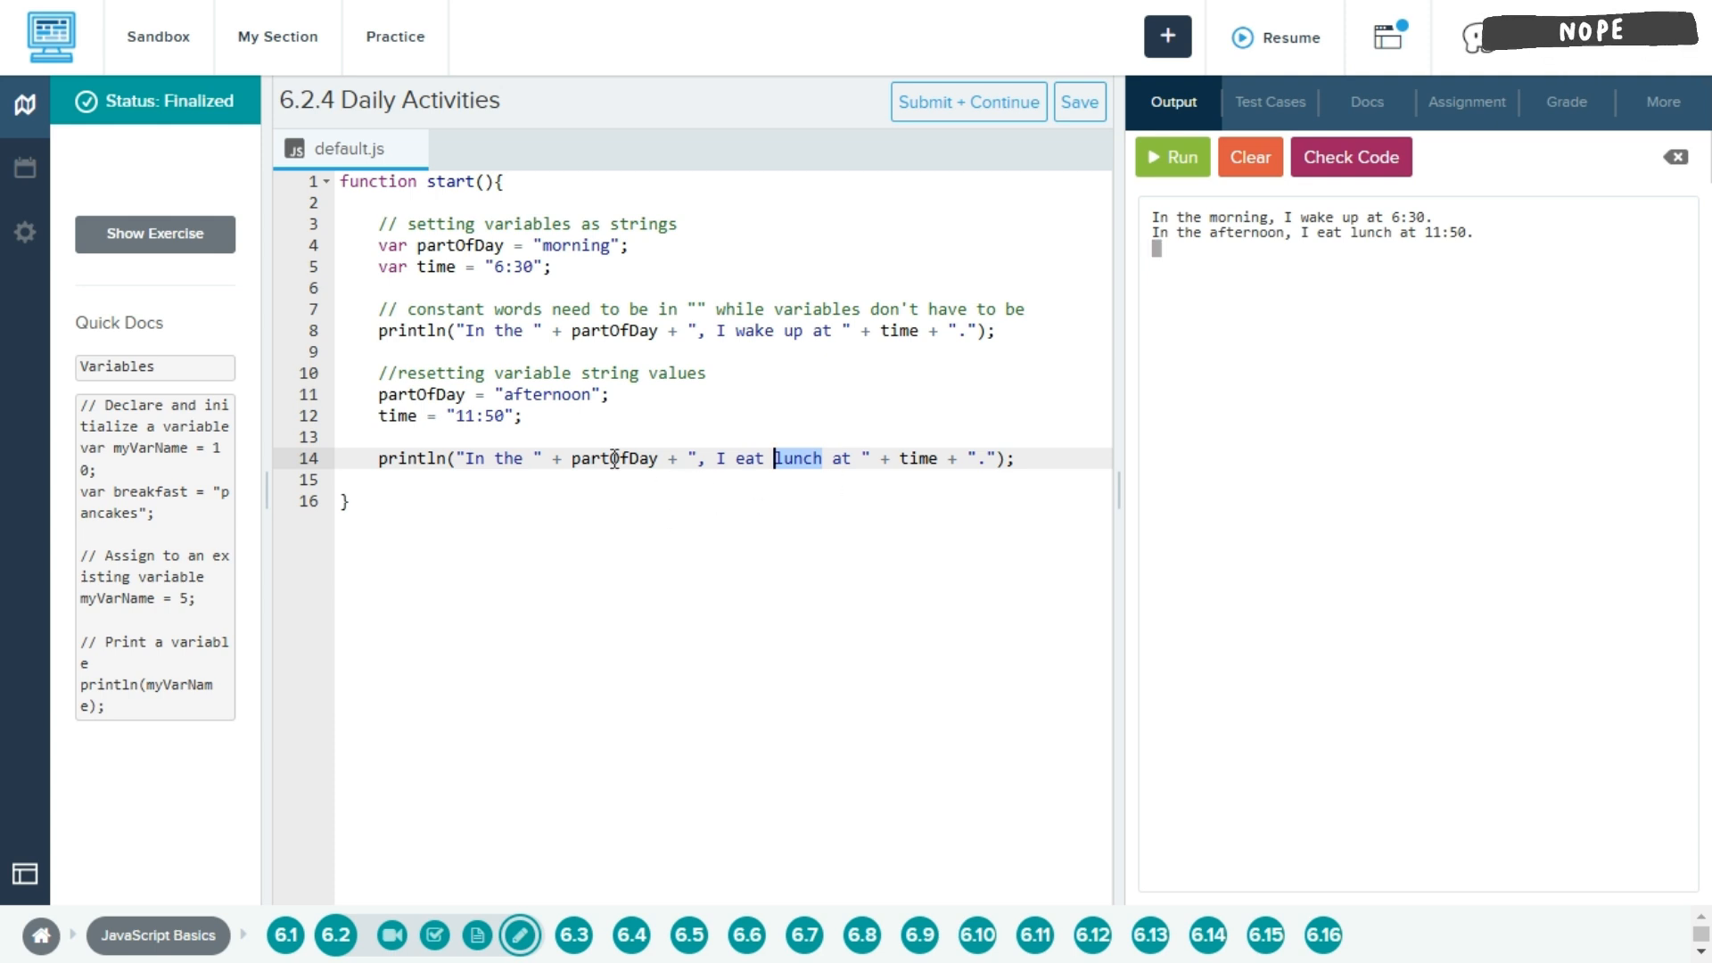
# - Add partOfDay = "evening"; and time = "5:30"; below the lunch sentence
pyautogui.click(1051, 458)
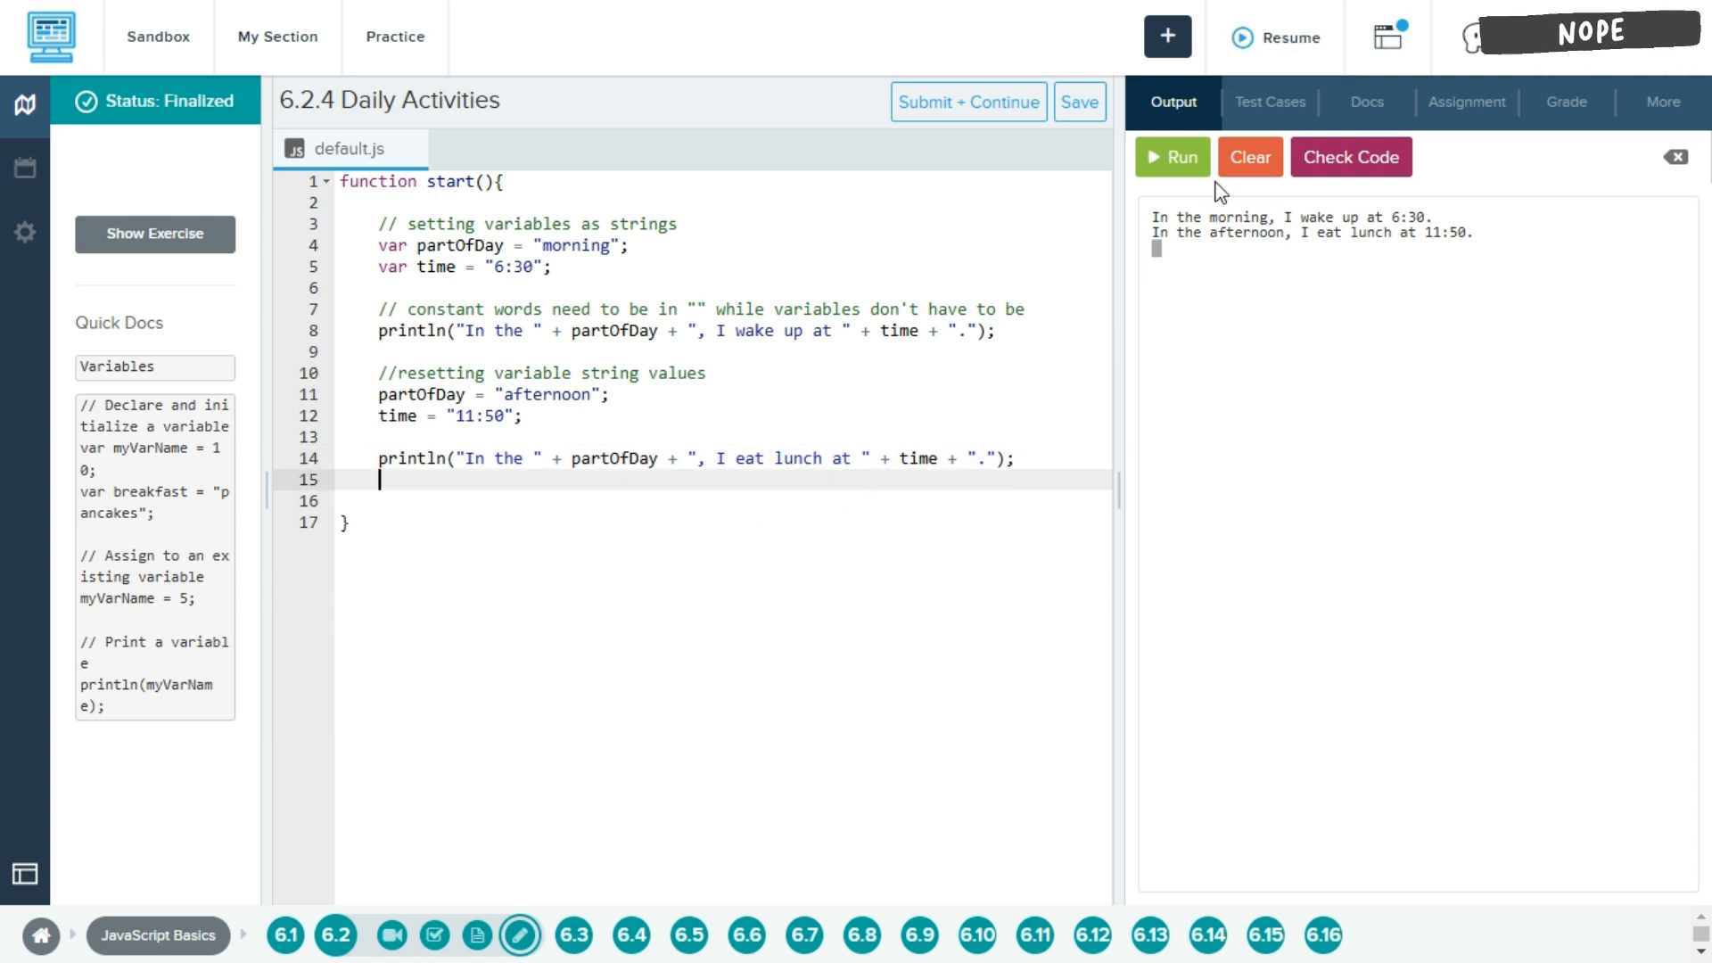
pyautogui.write('partO')
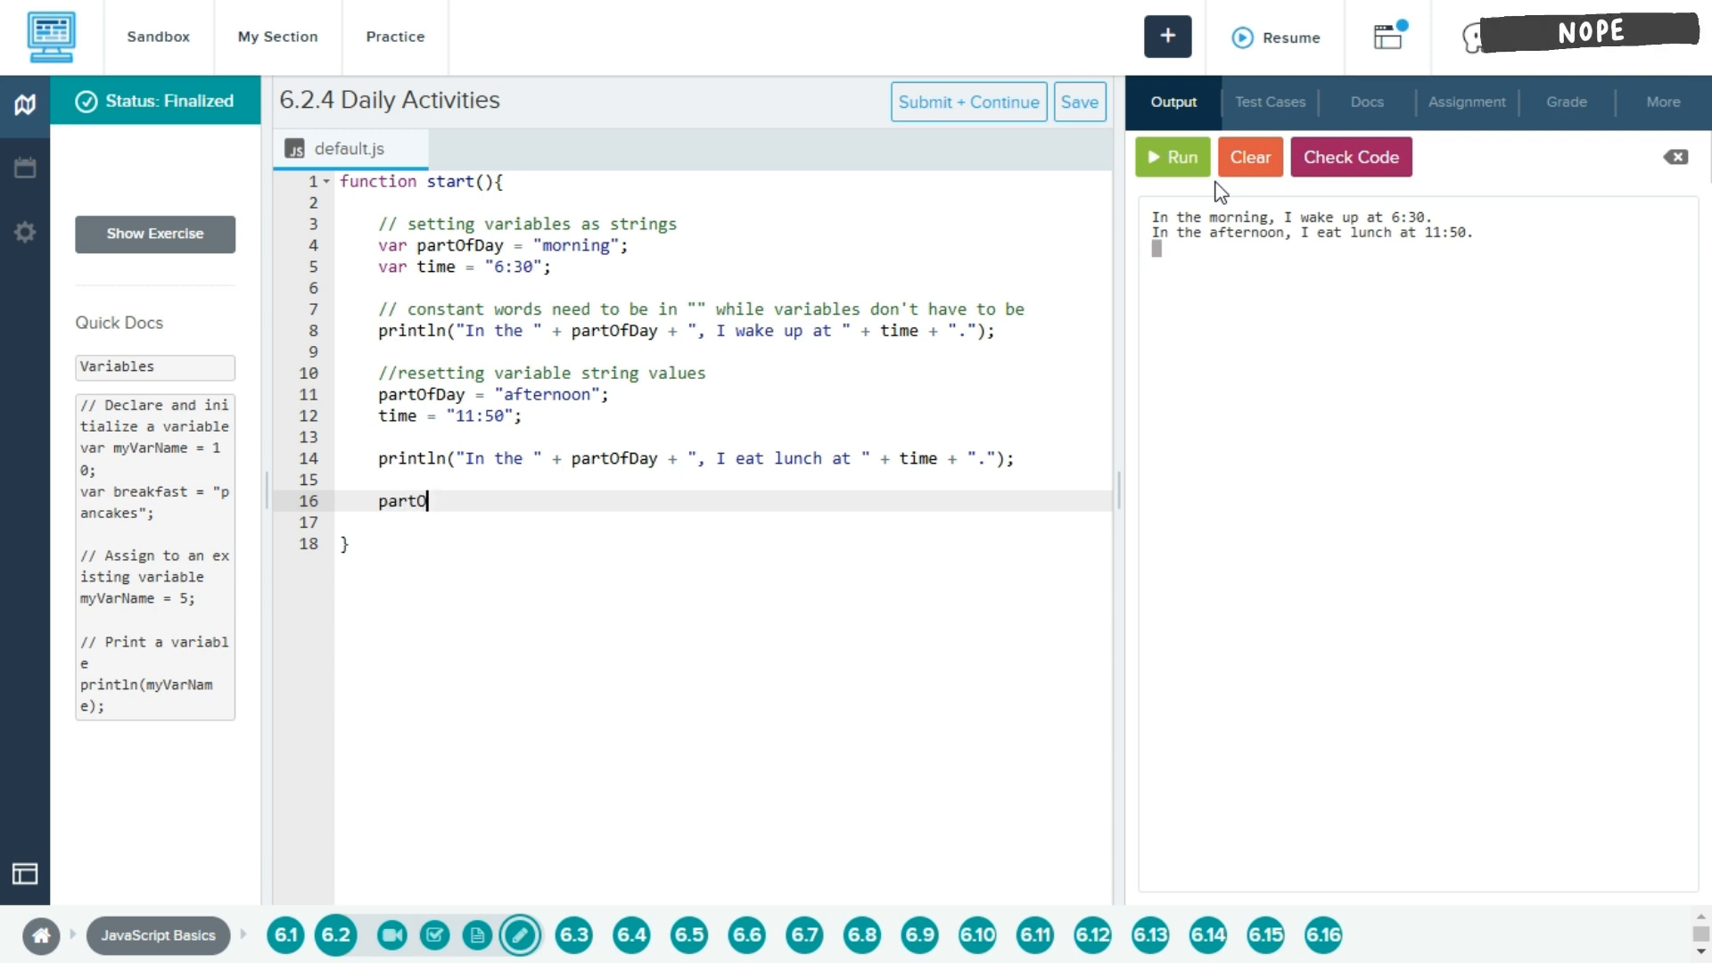
pyautogui.write('fDay')
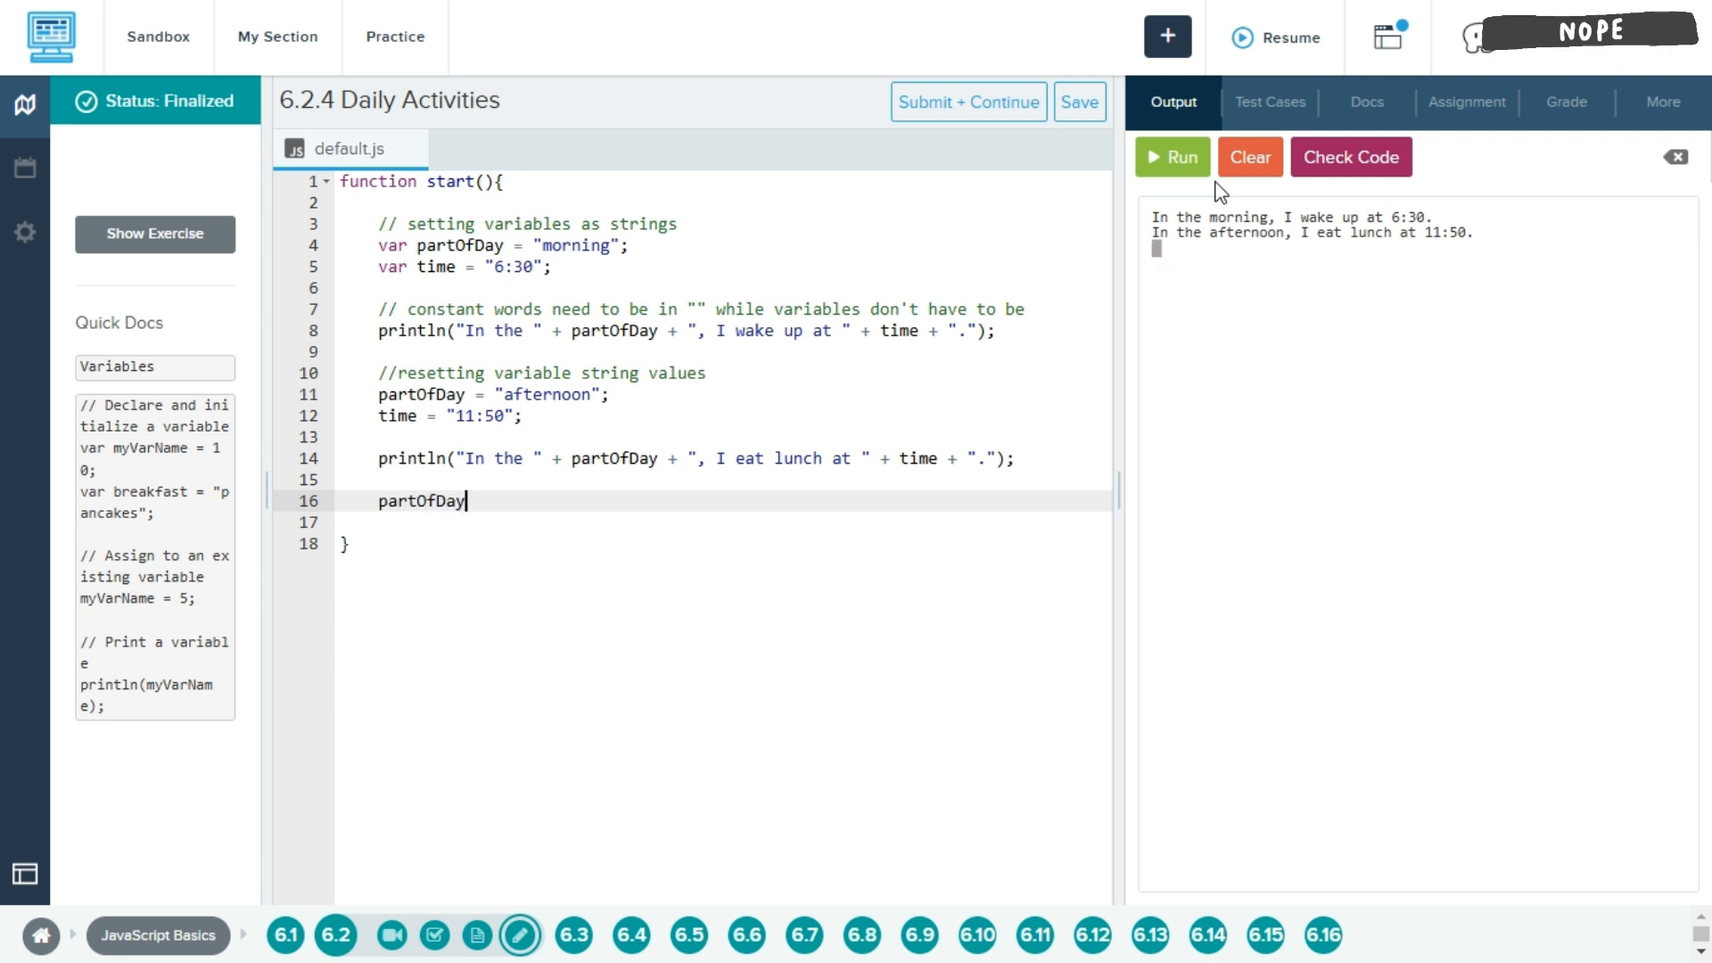
pyautogui.write('=')
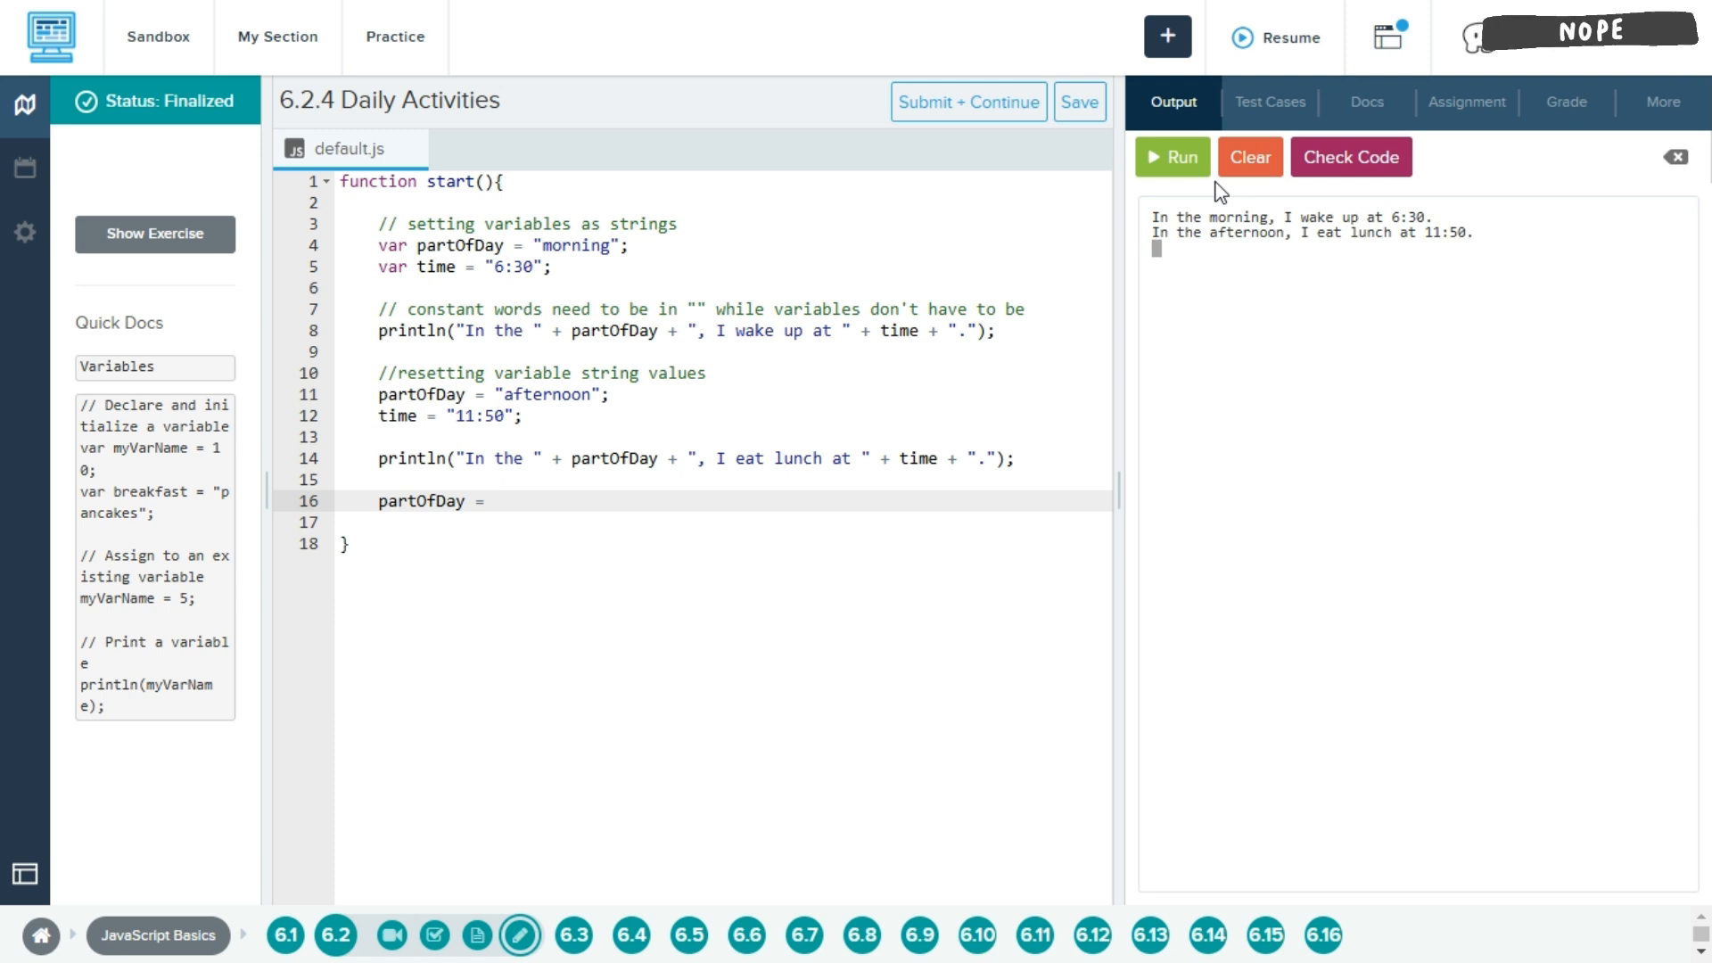
pyautogui.write('"')
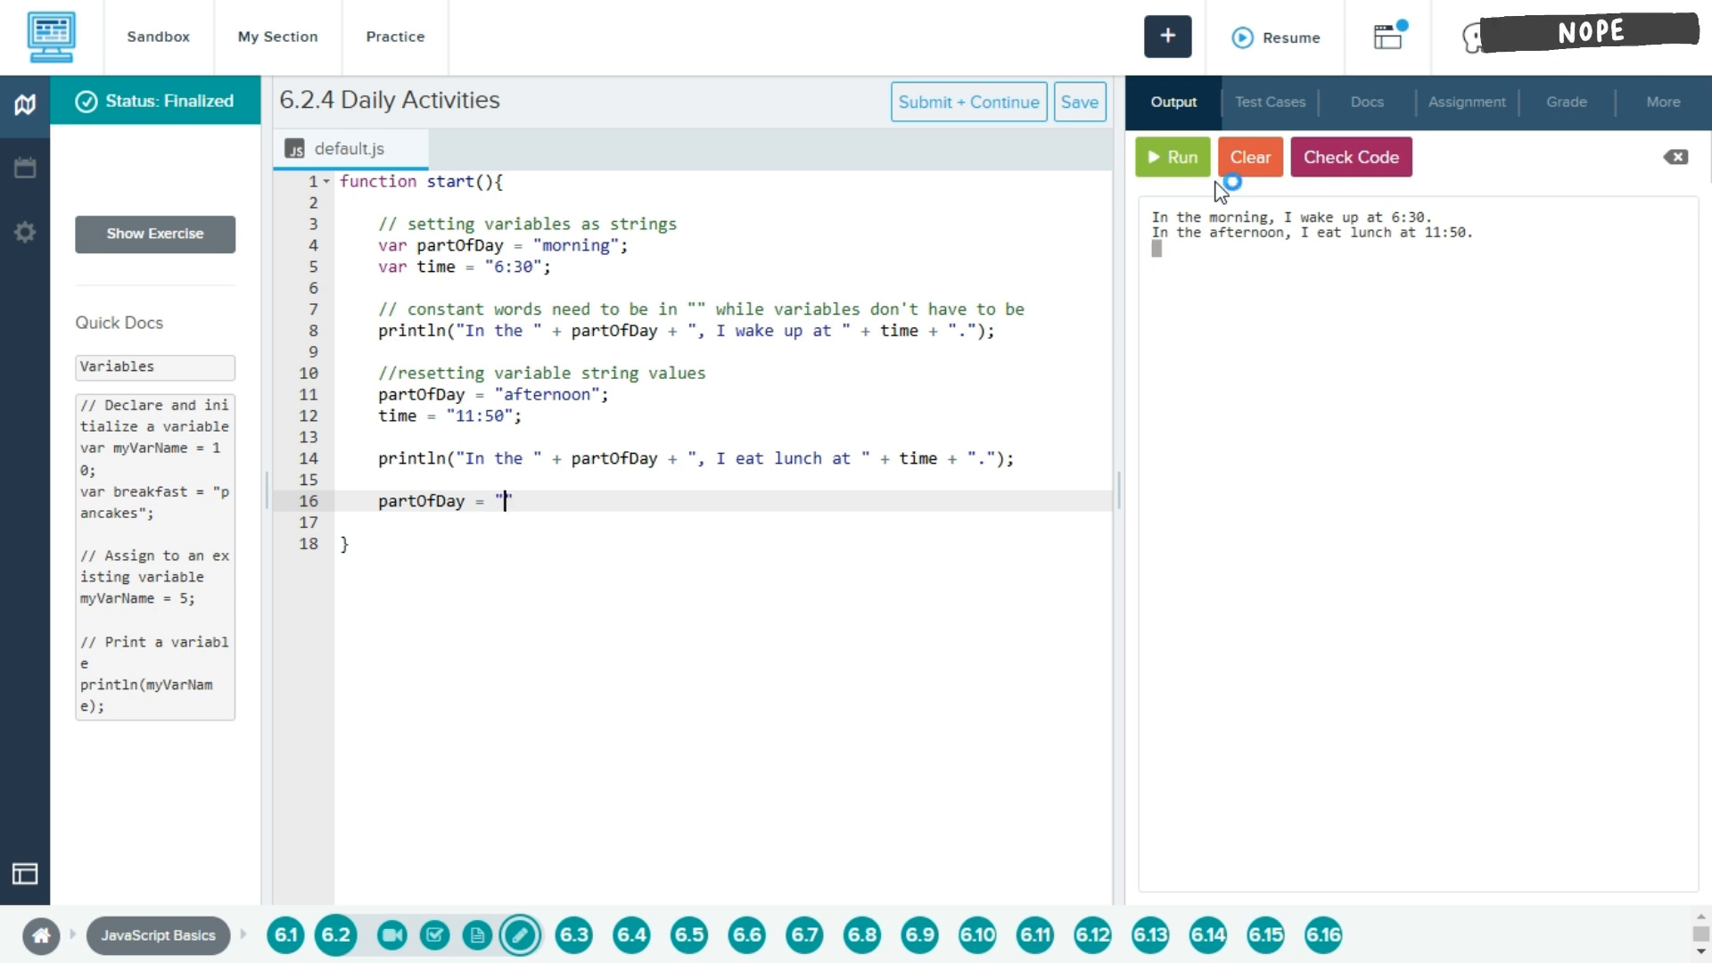
pyautogui.write('even')
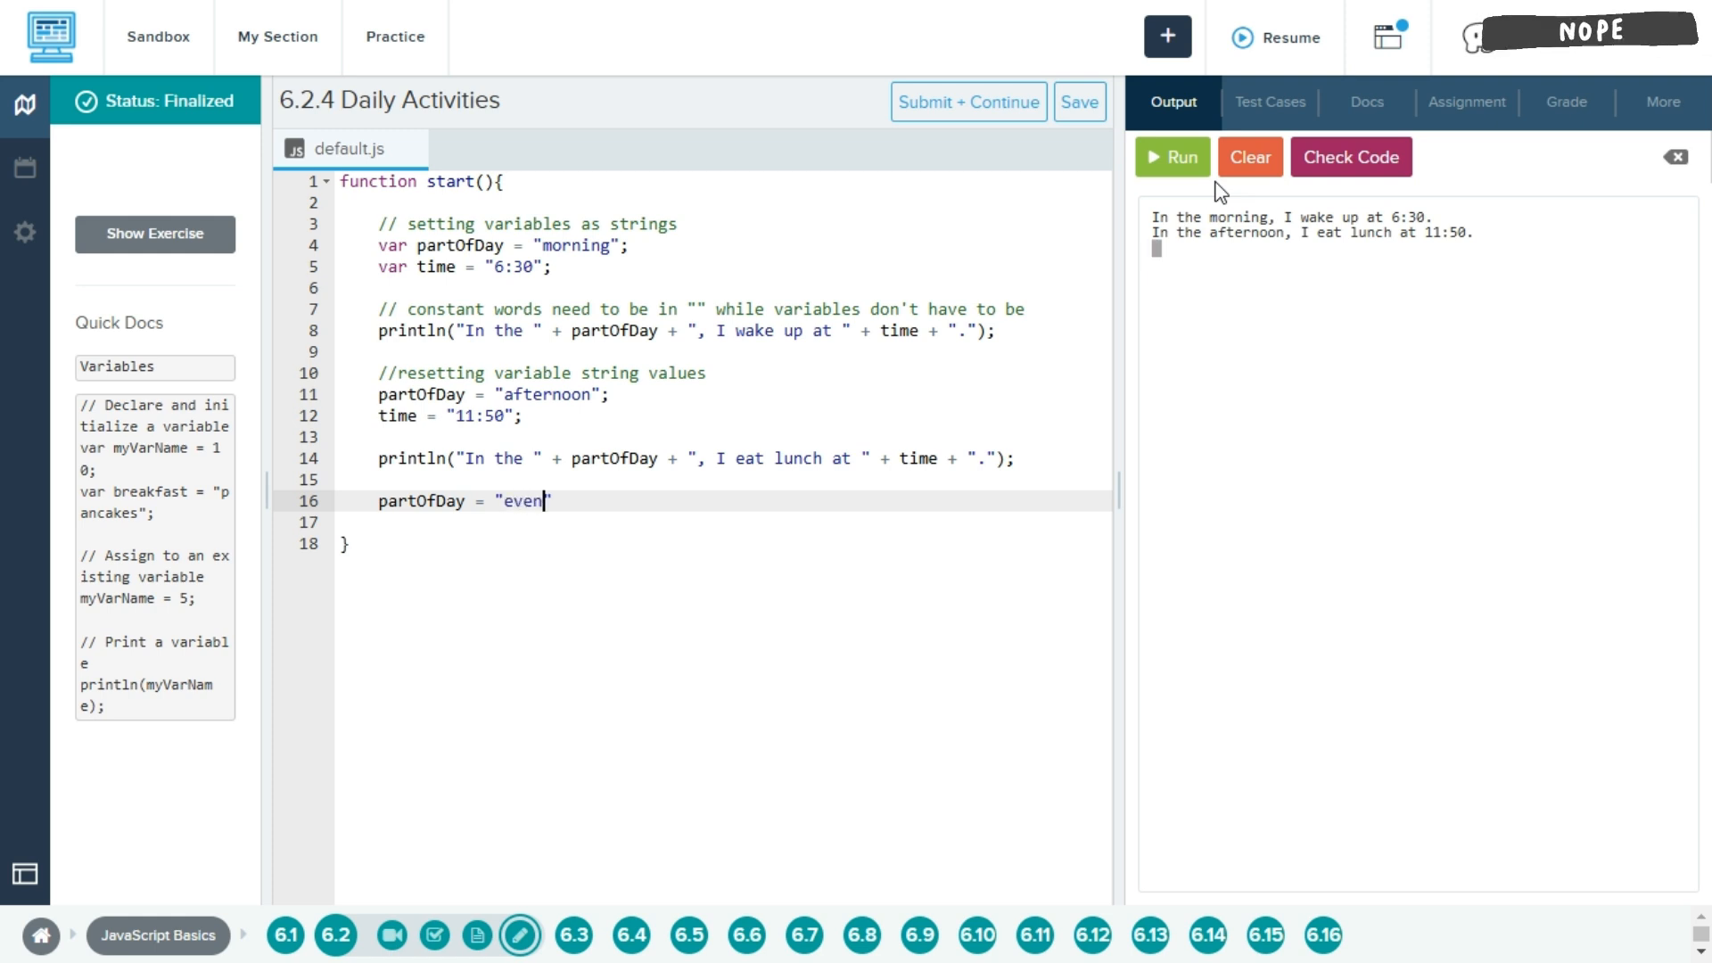
pyautogui.write('ing')
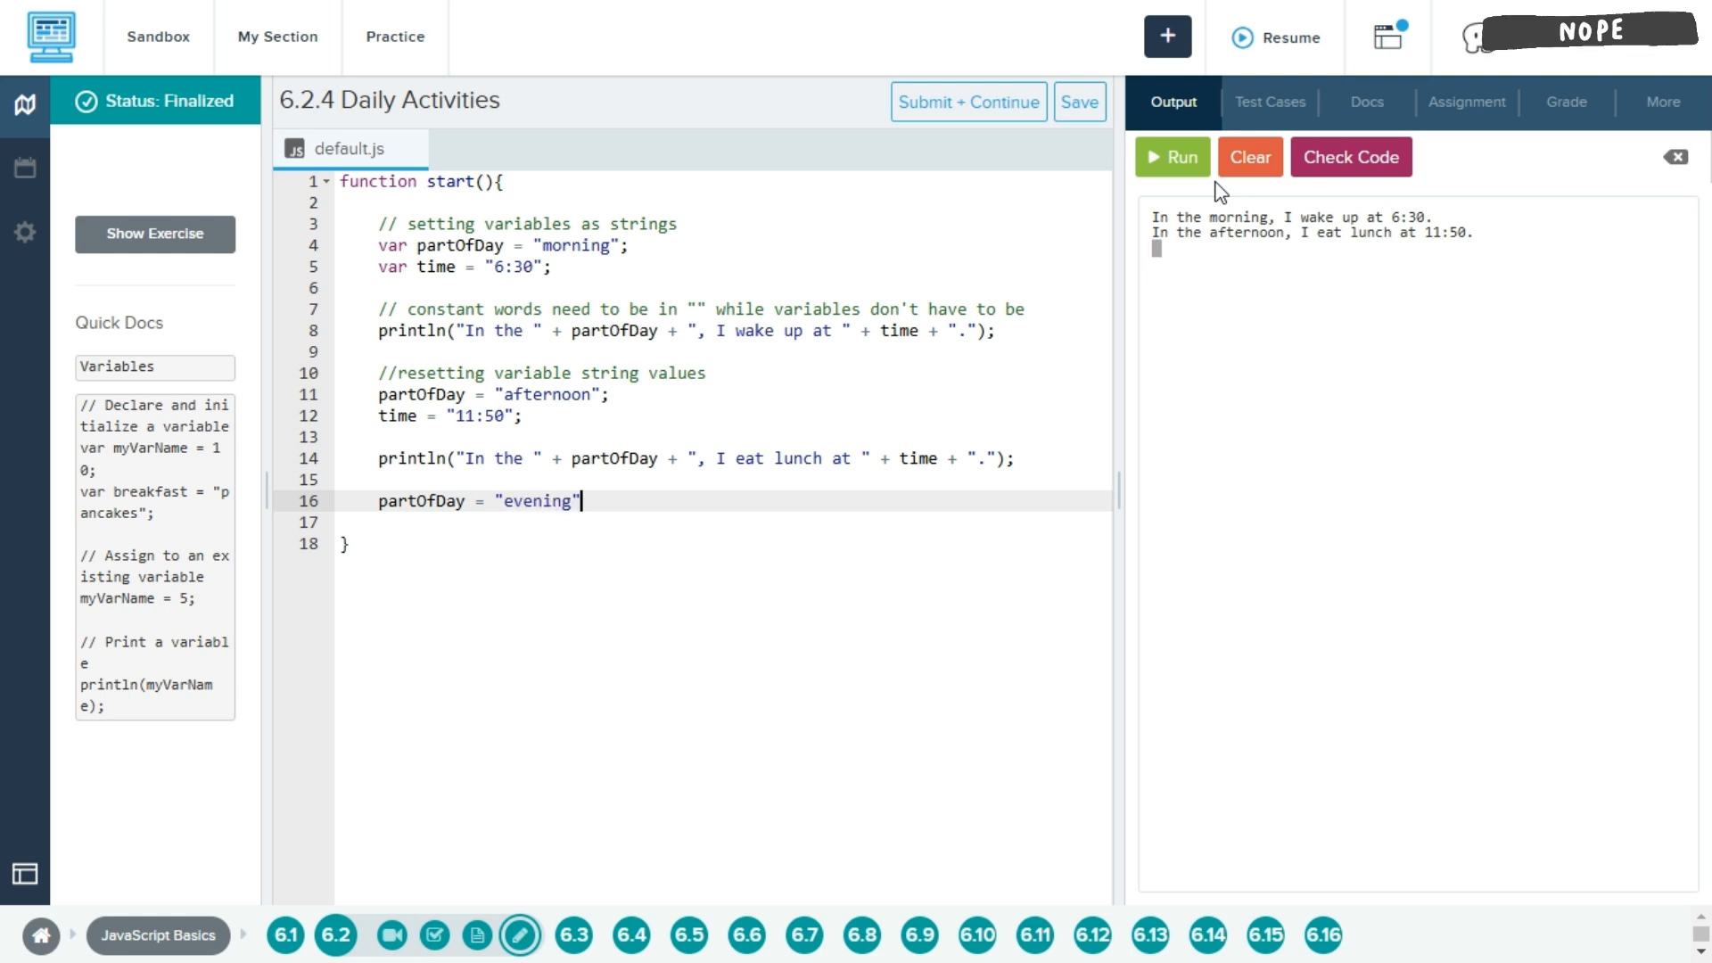
pyautogui.write(';')
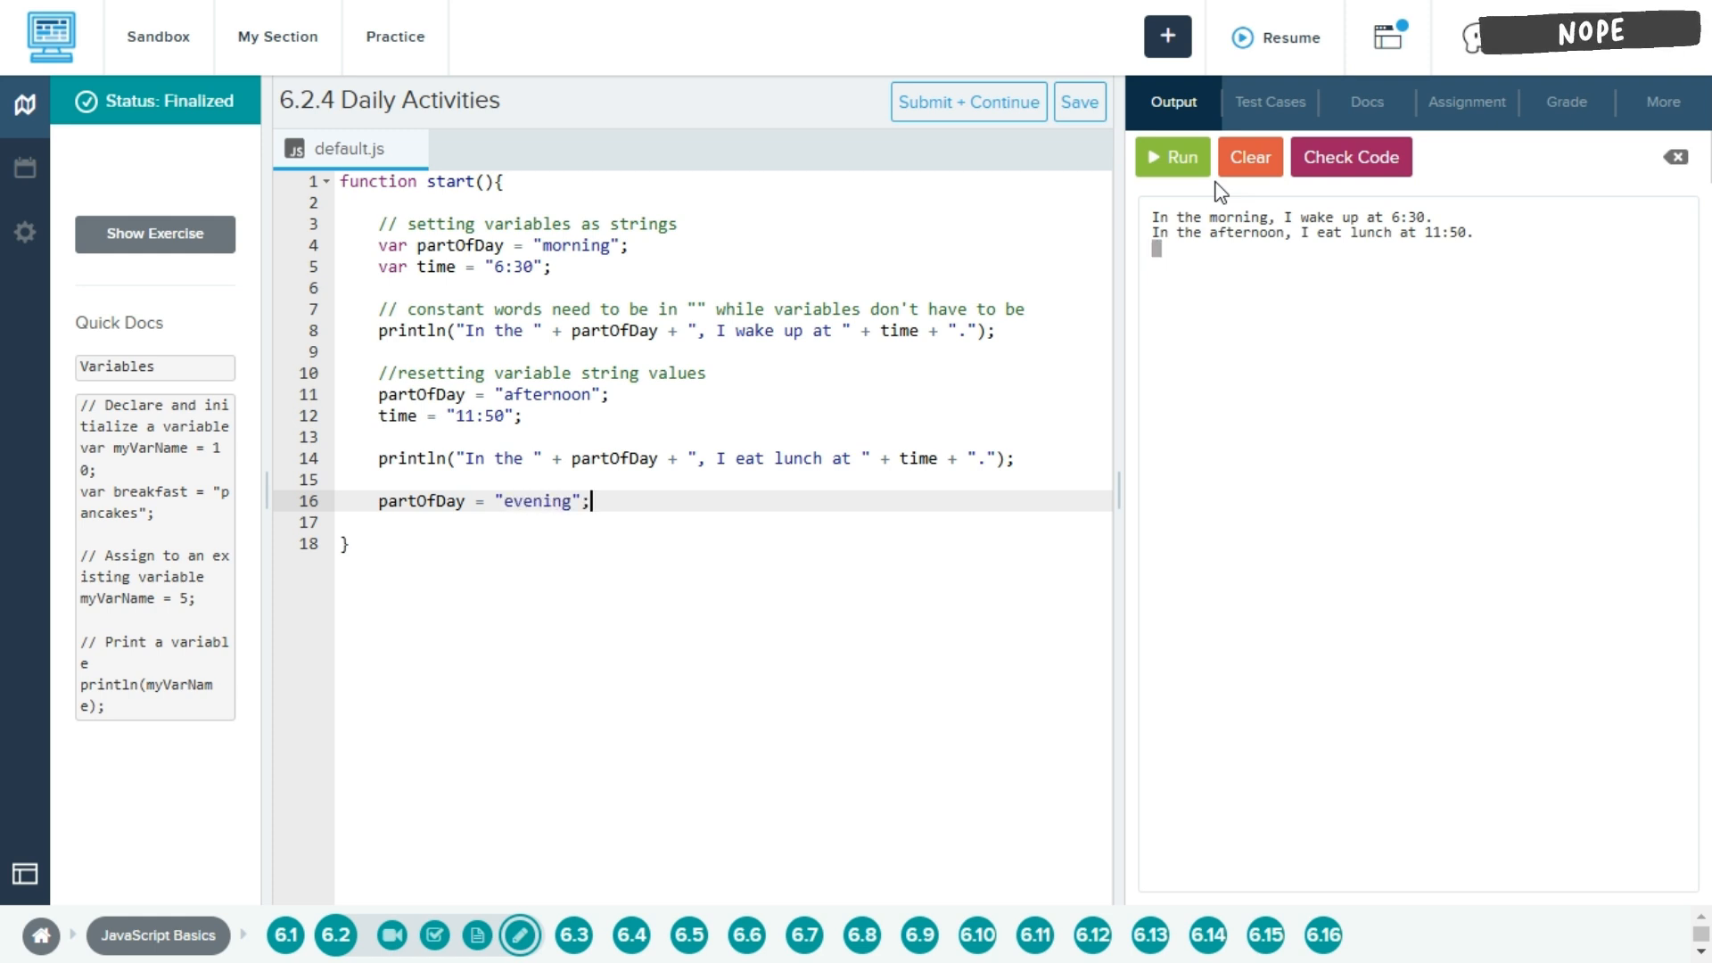
pyautogui.write('time')
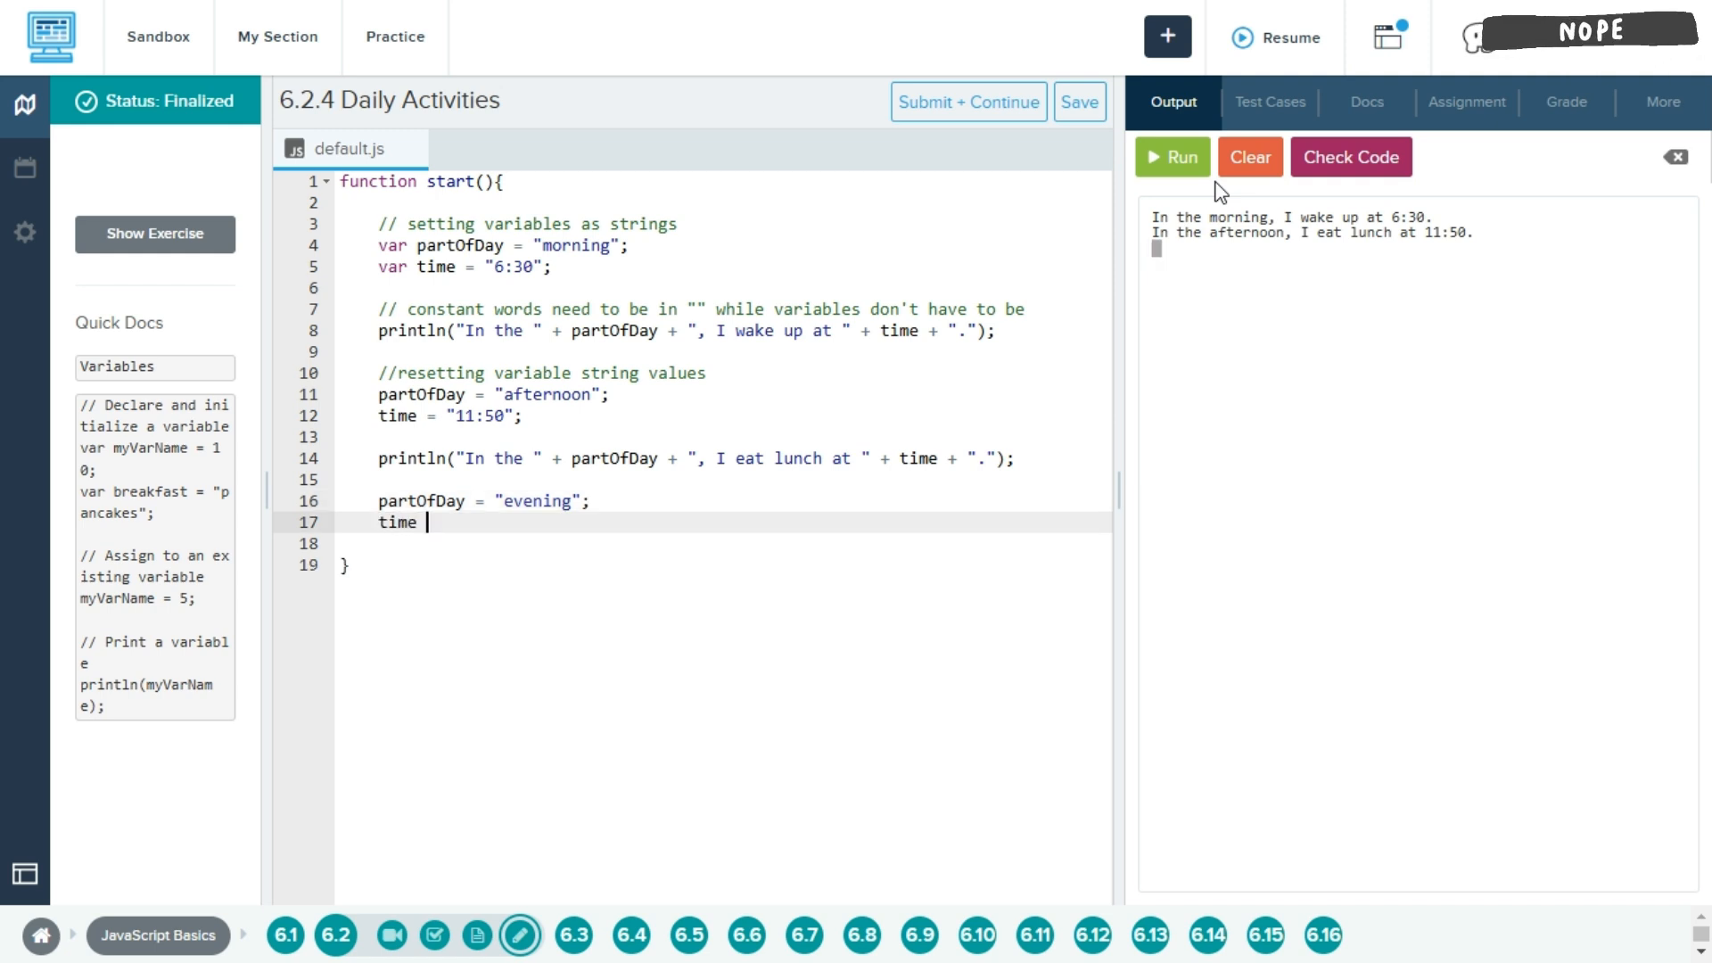
pyautogui.write('=')
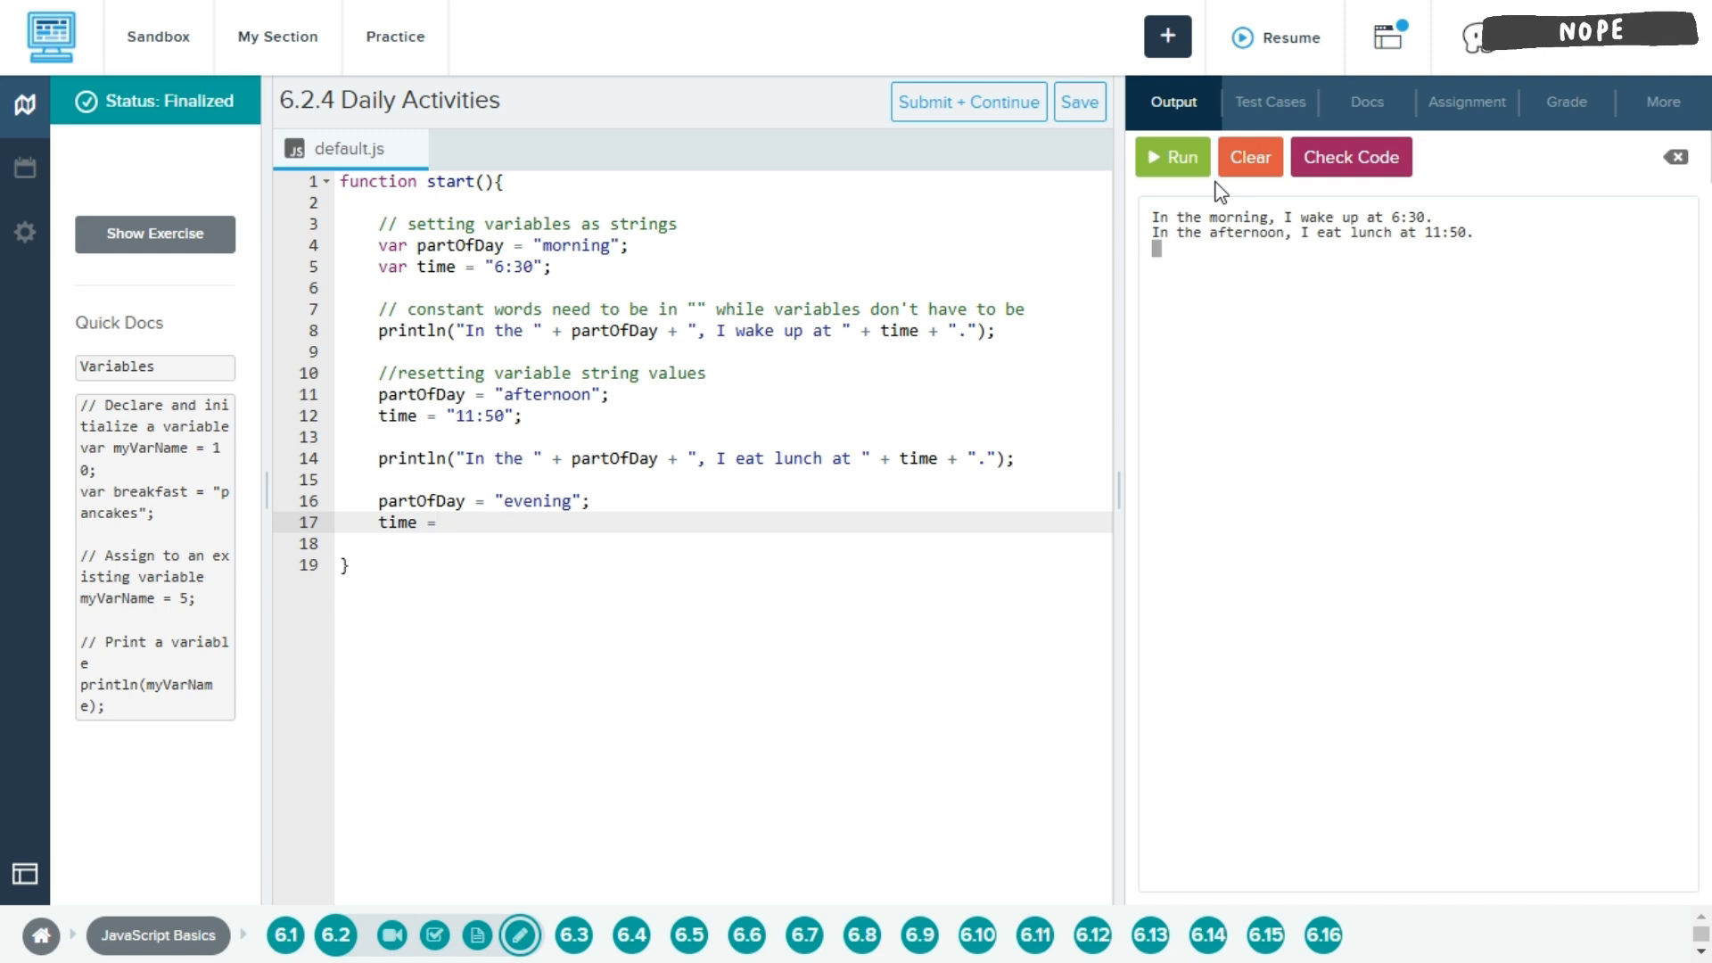
pyautogui.write('""')
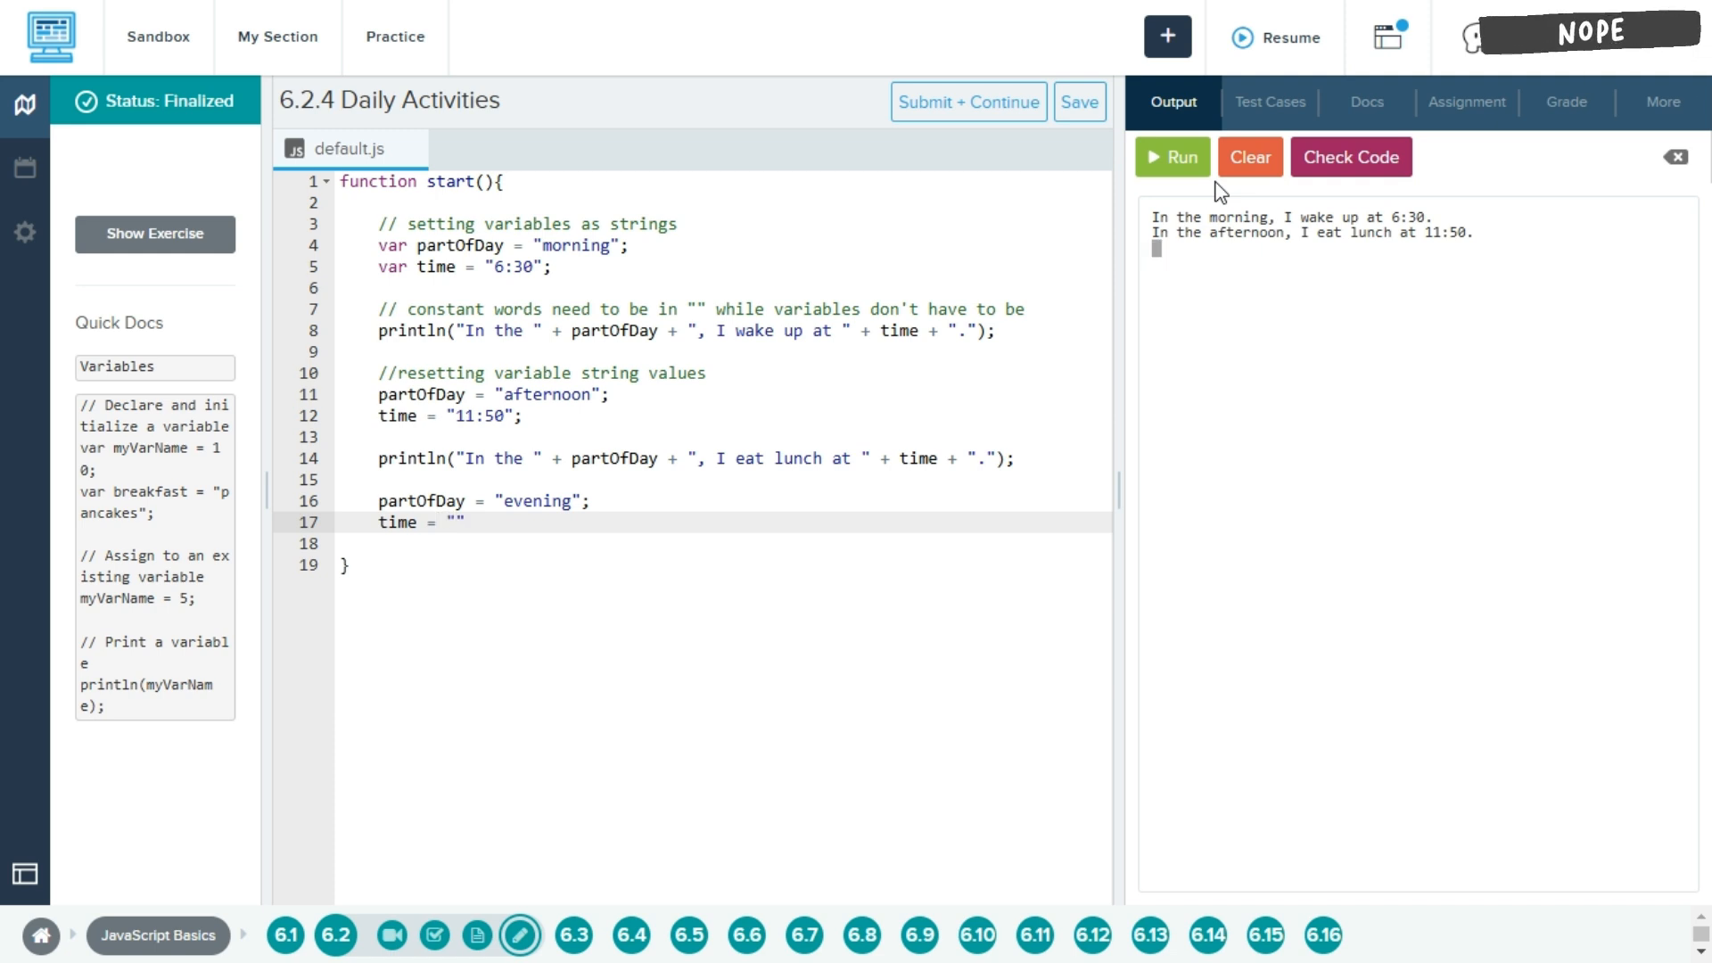
pyautogui.write('5:30')
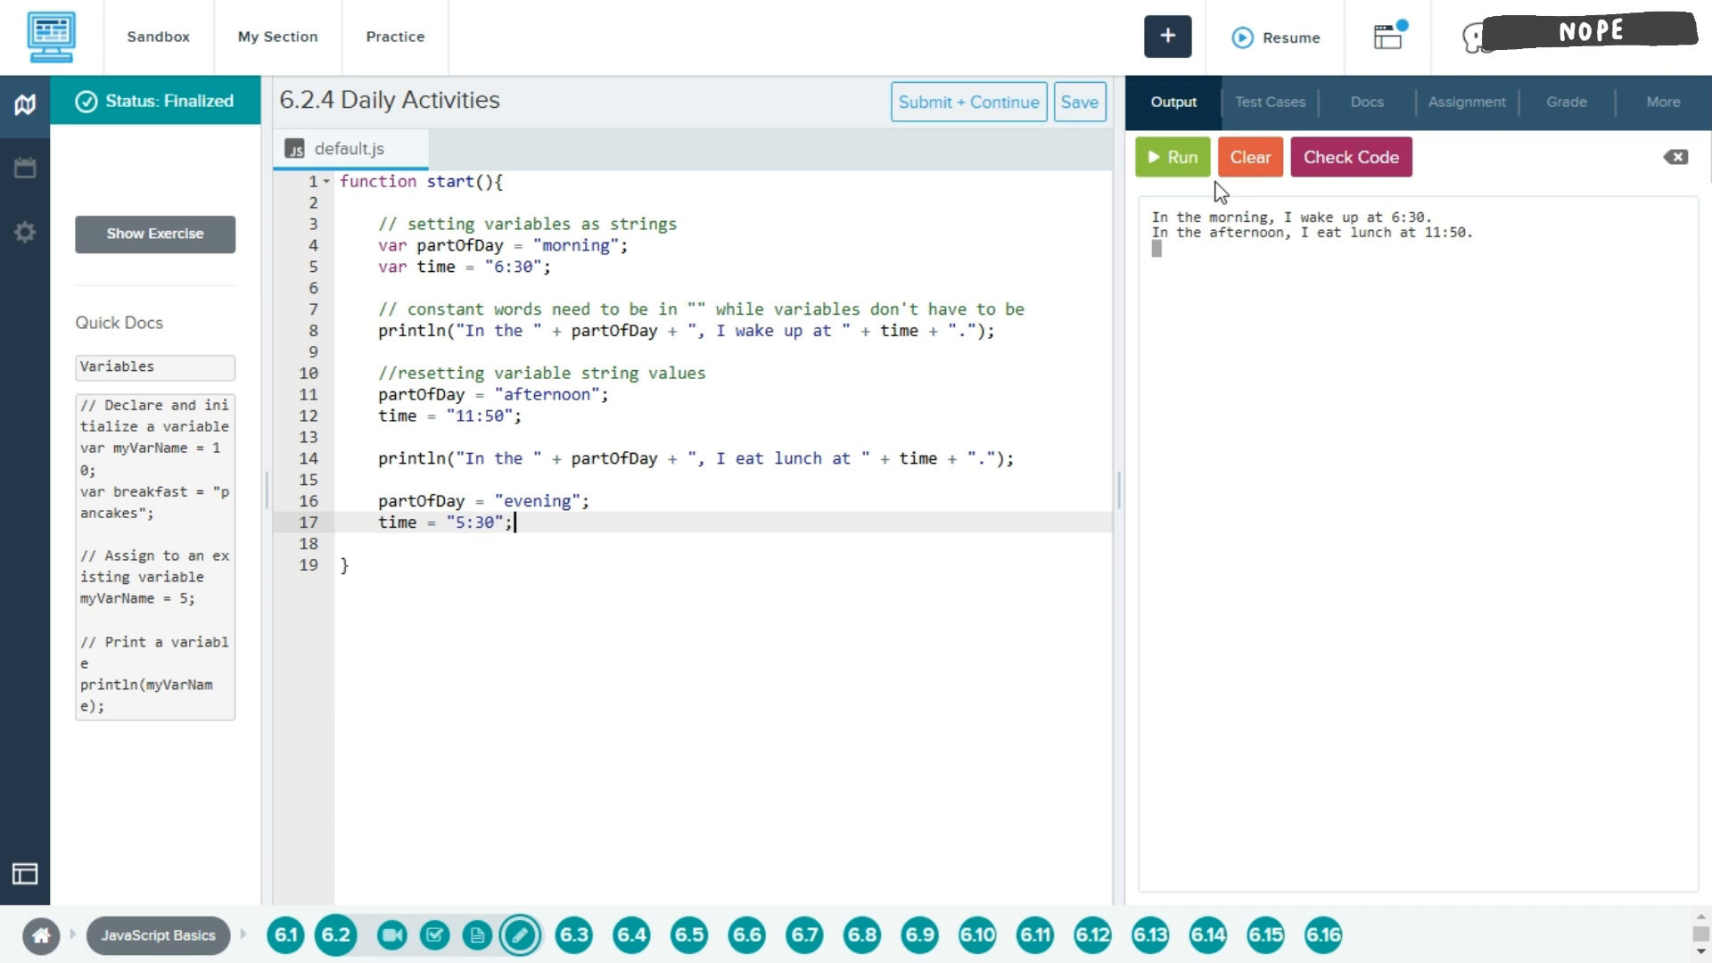
pyautogui.press('Enter')
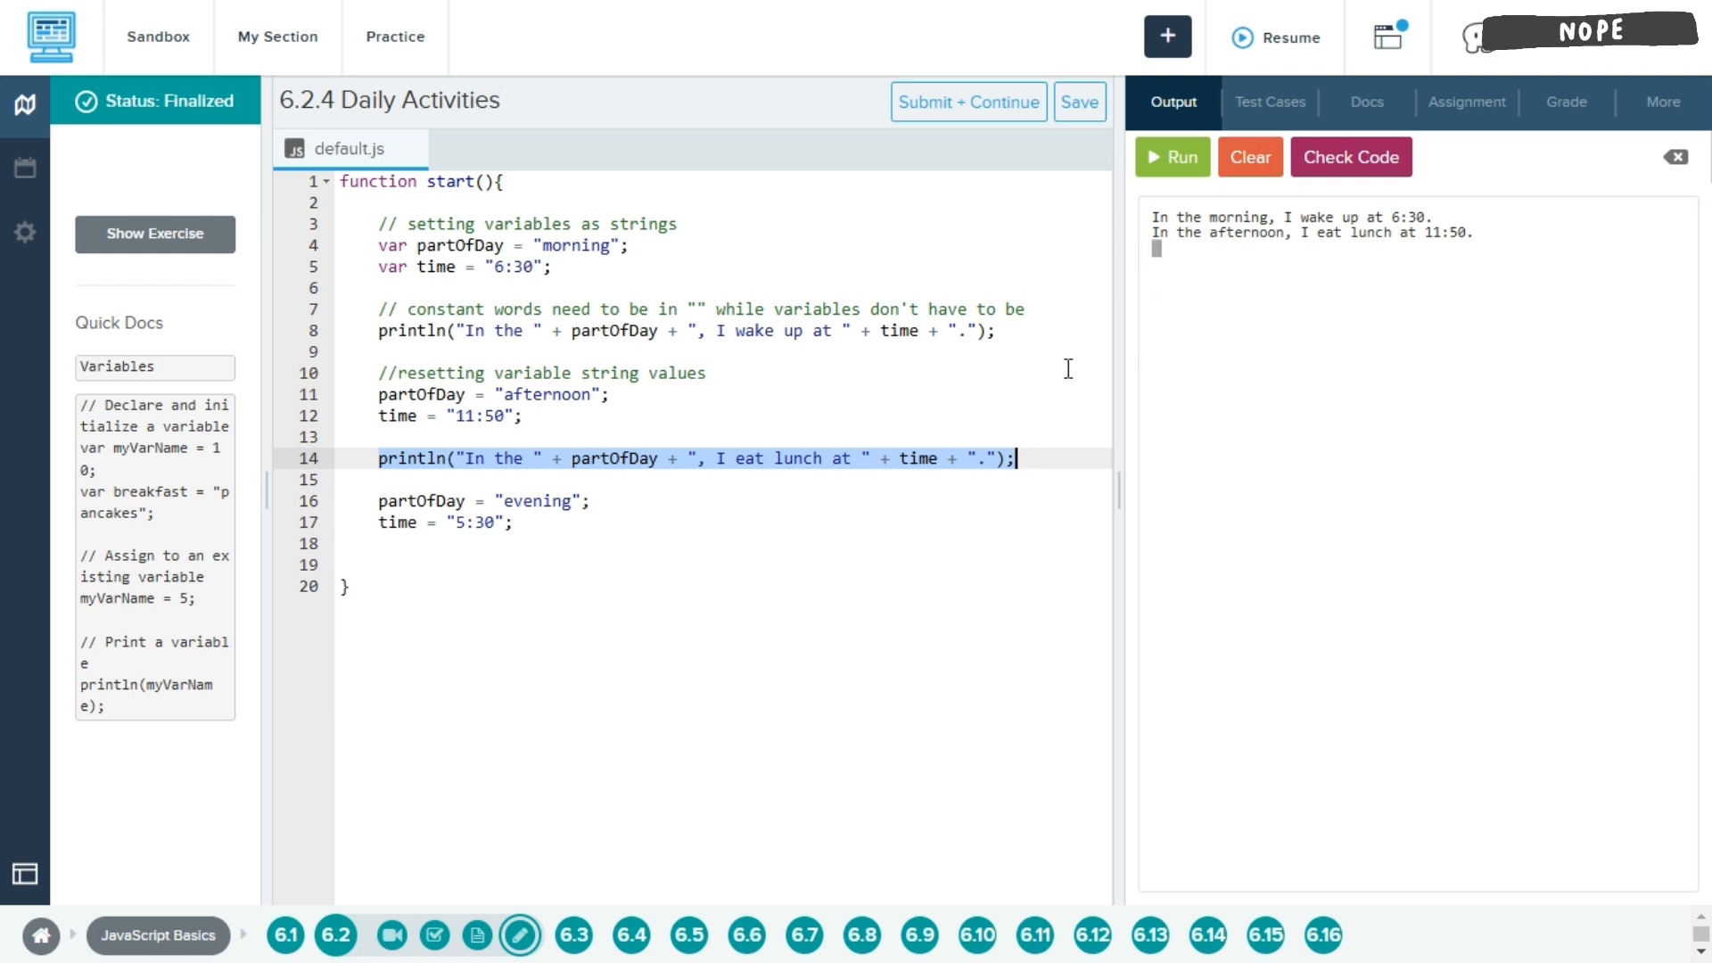
# - Add a println for "I eat dinner" using partOfDay and time, and run to print all three sentences
pyautogui.click(478, 565)
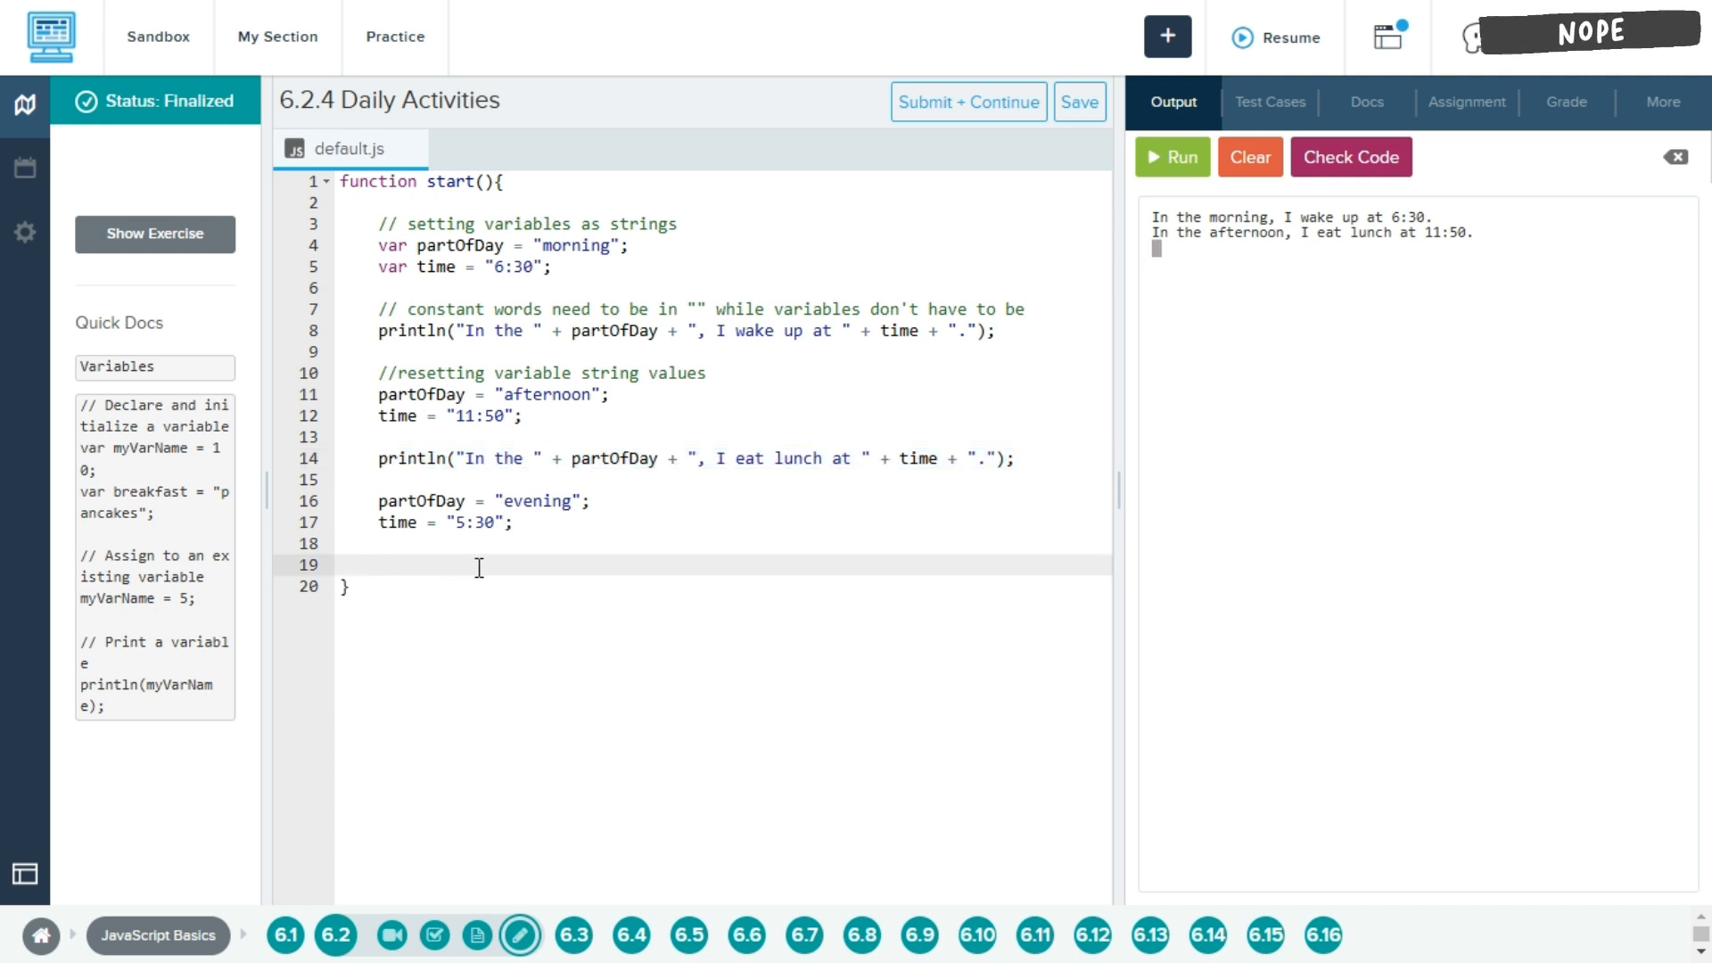
pyautogui.write('println("In the " + partOfDay + ", I eat lunch at " + time + ".");')
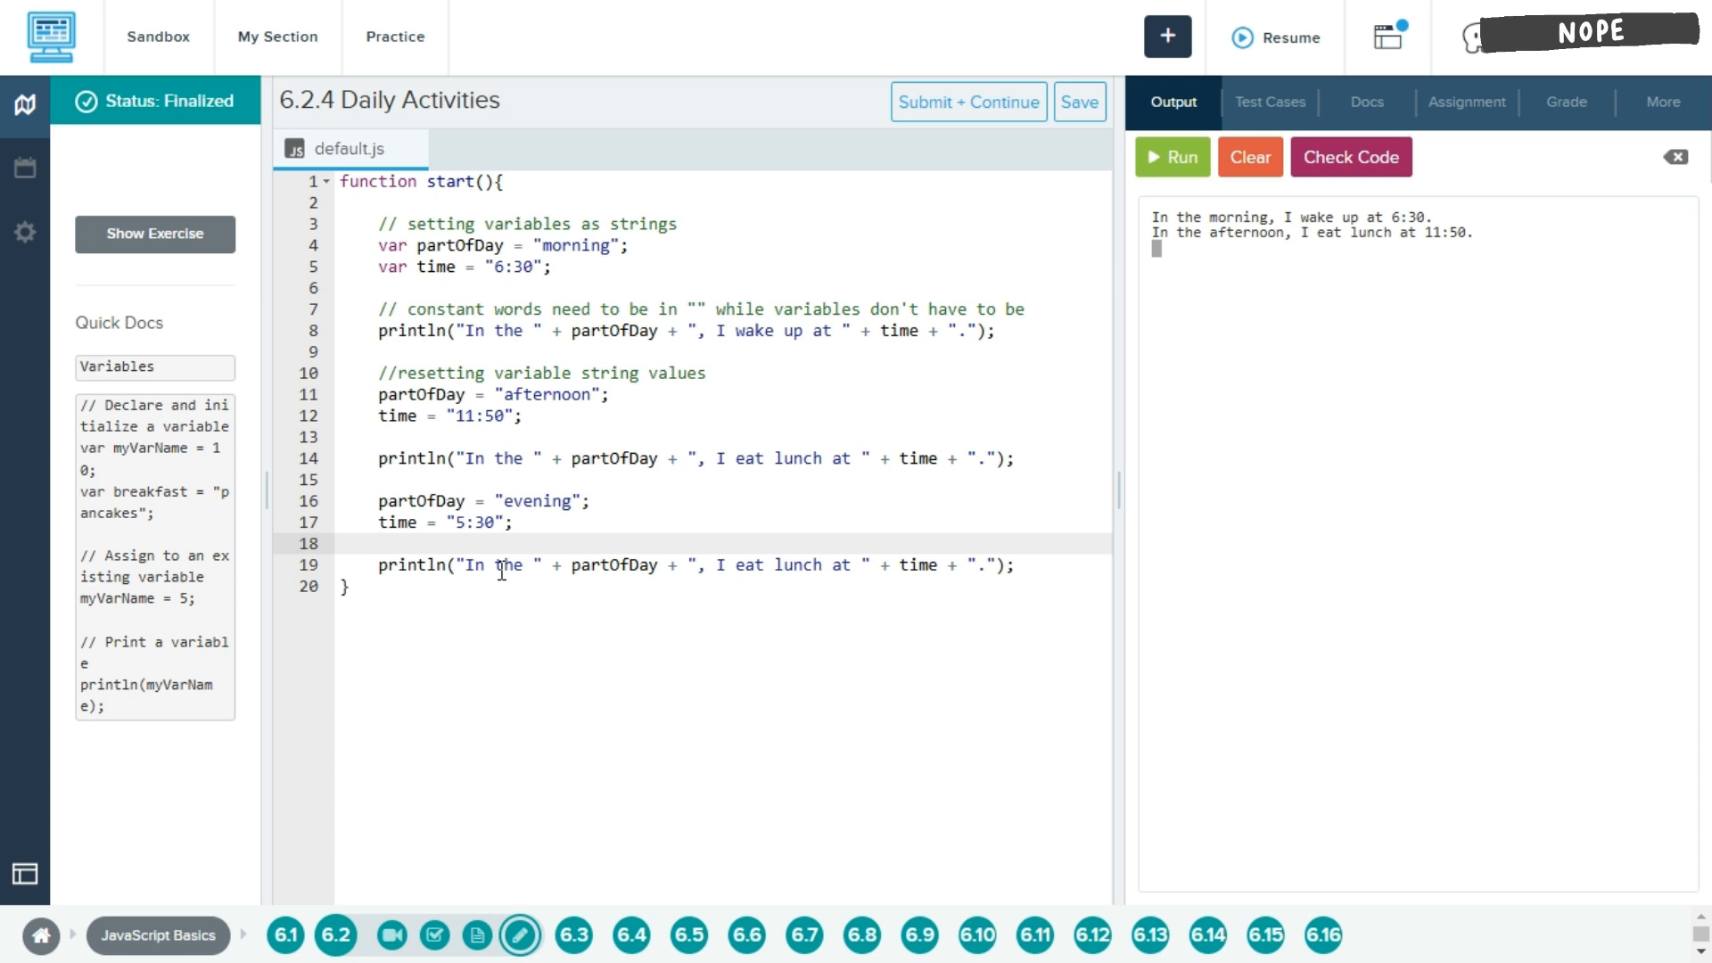
pyautogui.moveTo(780, 571)
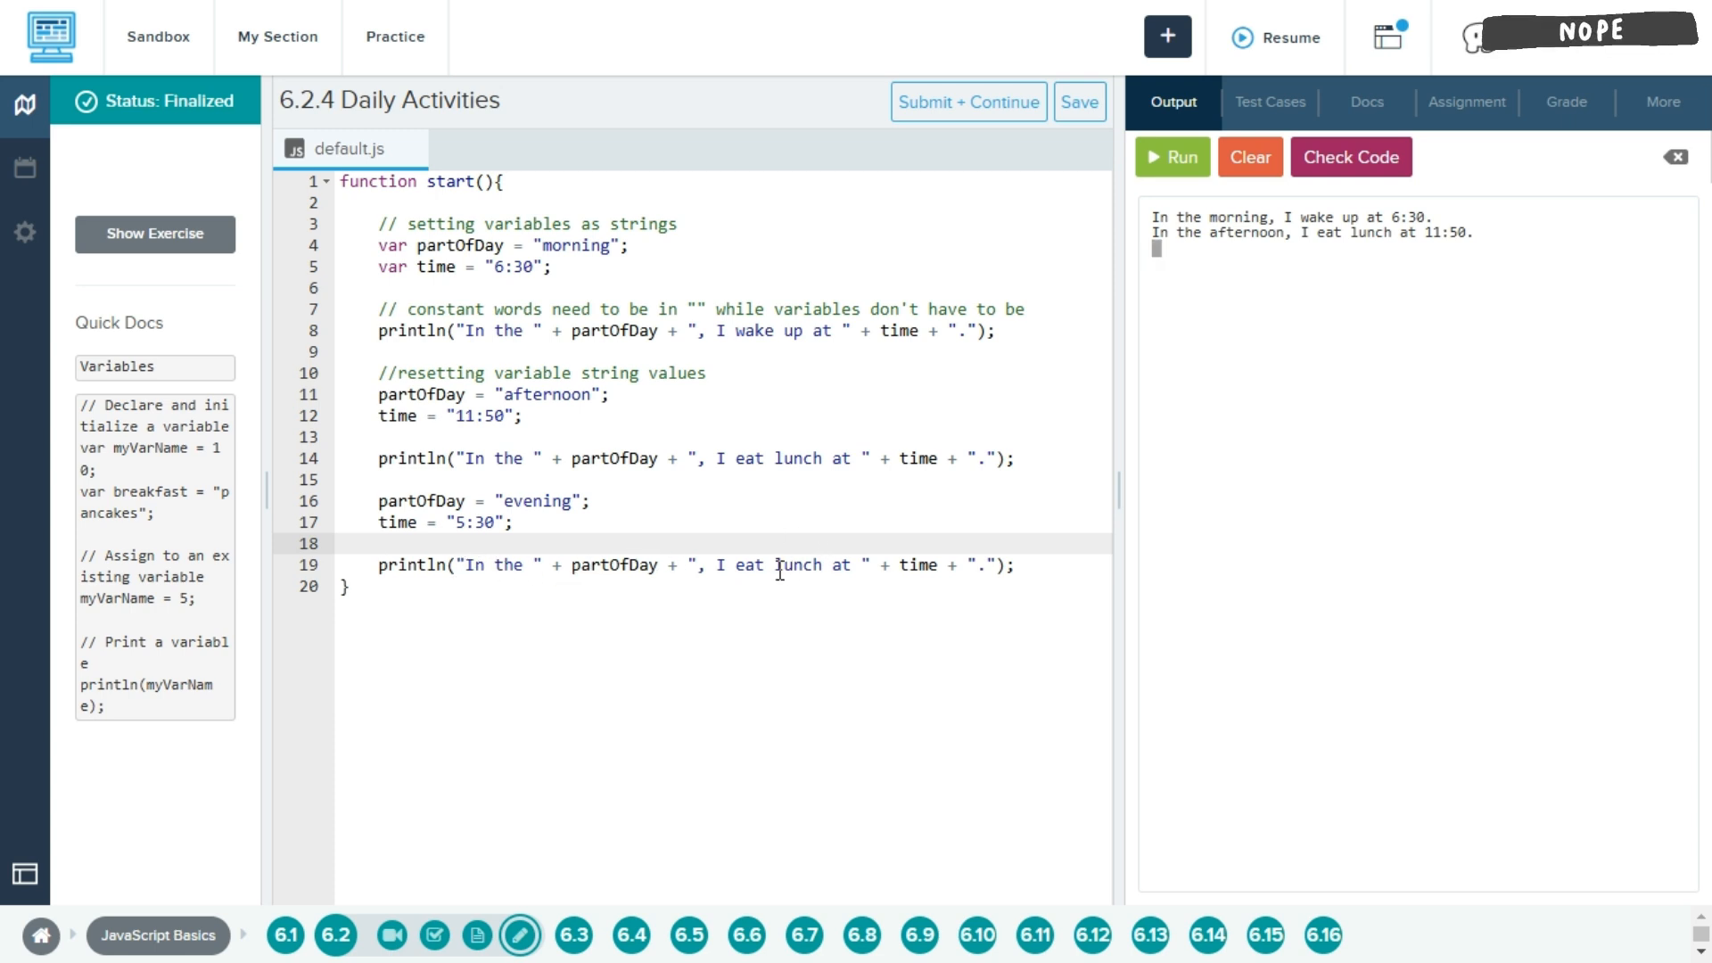
pyautogui.moveTo(740, 567)
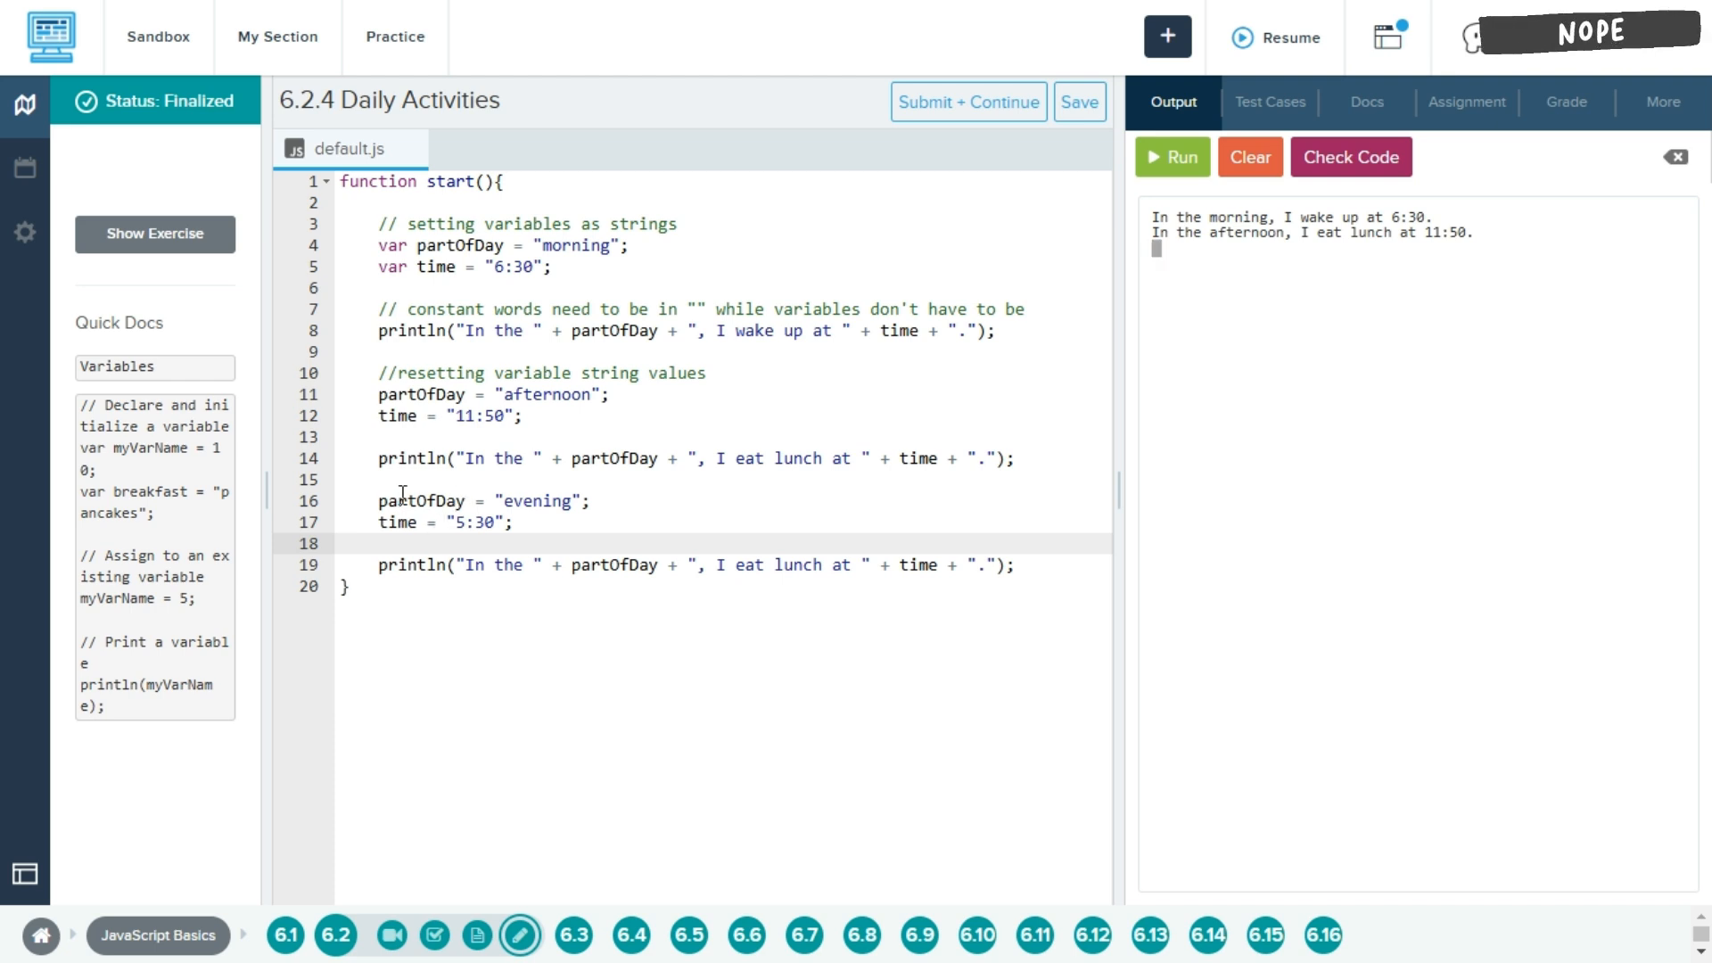
pyautogui.doubleClick(798, 565)
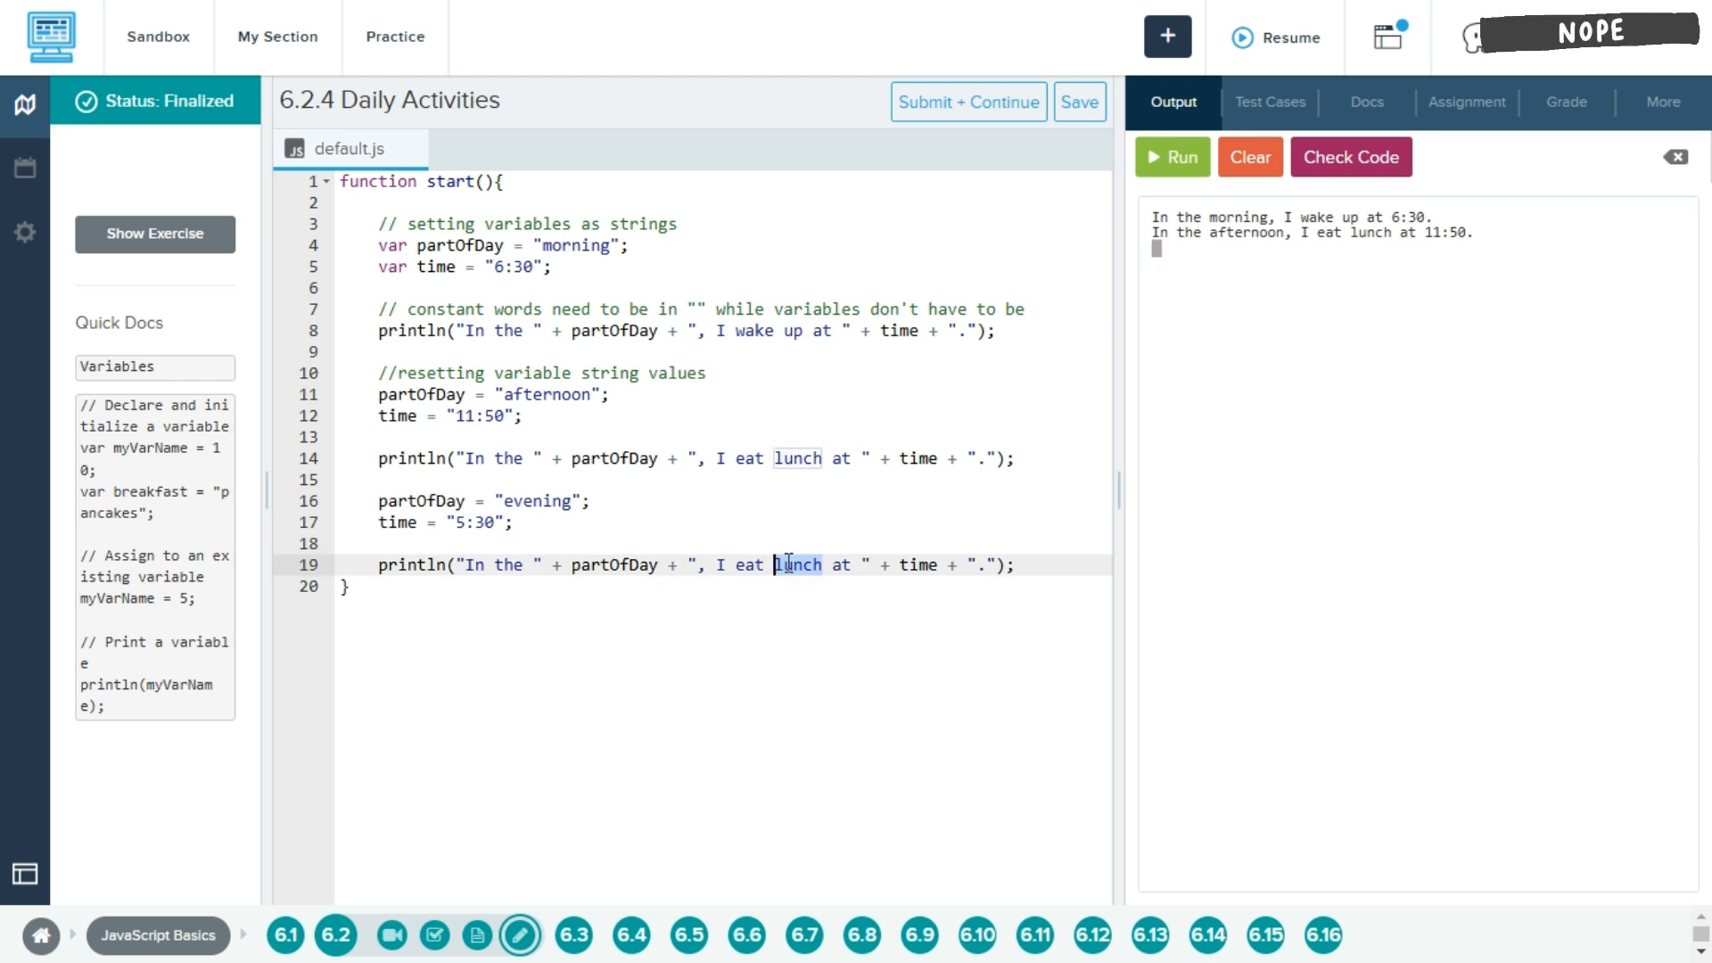
pyautogui.write('dinner')
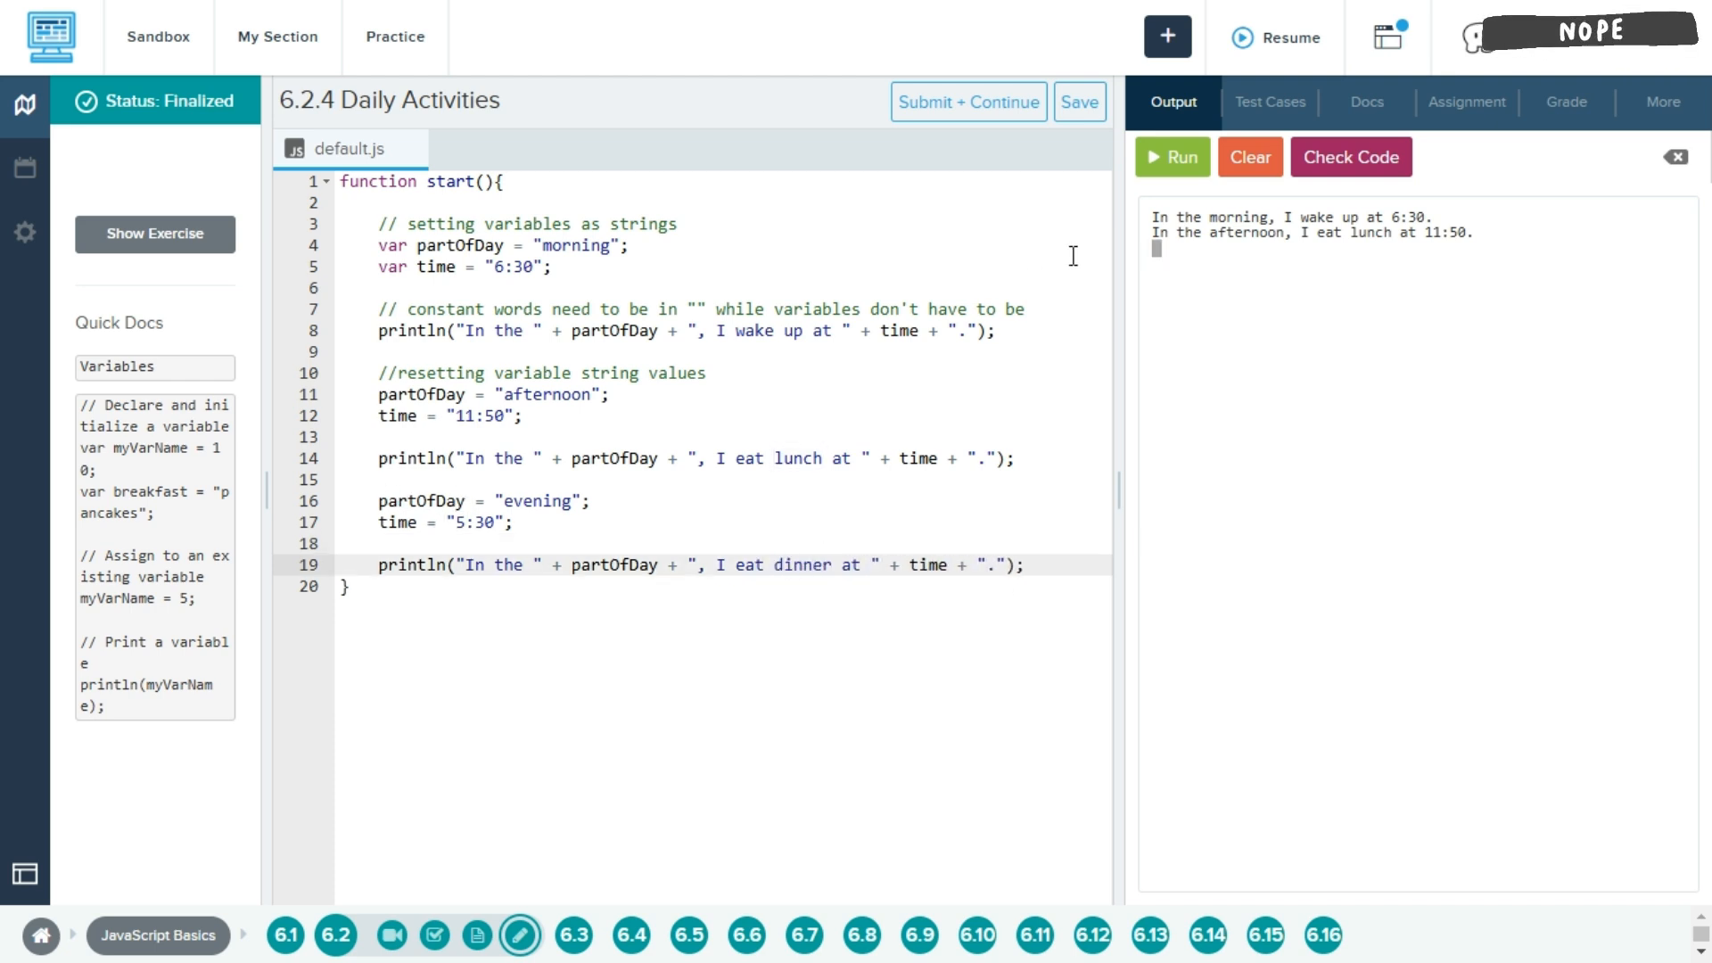
pyautogui.click(1172, 157)
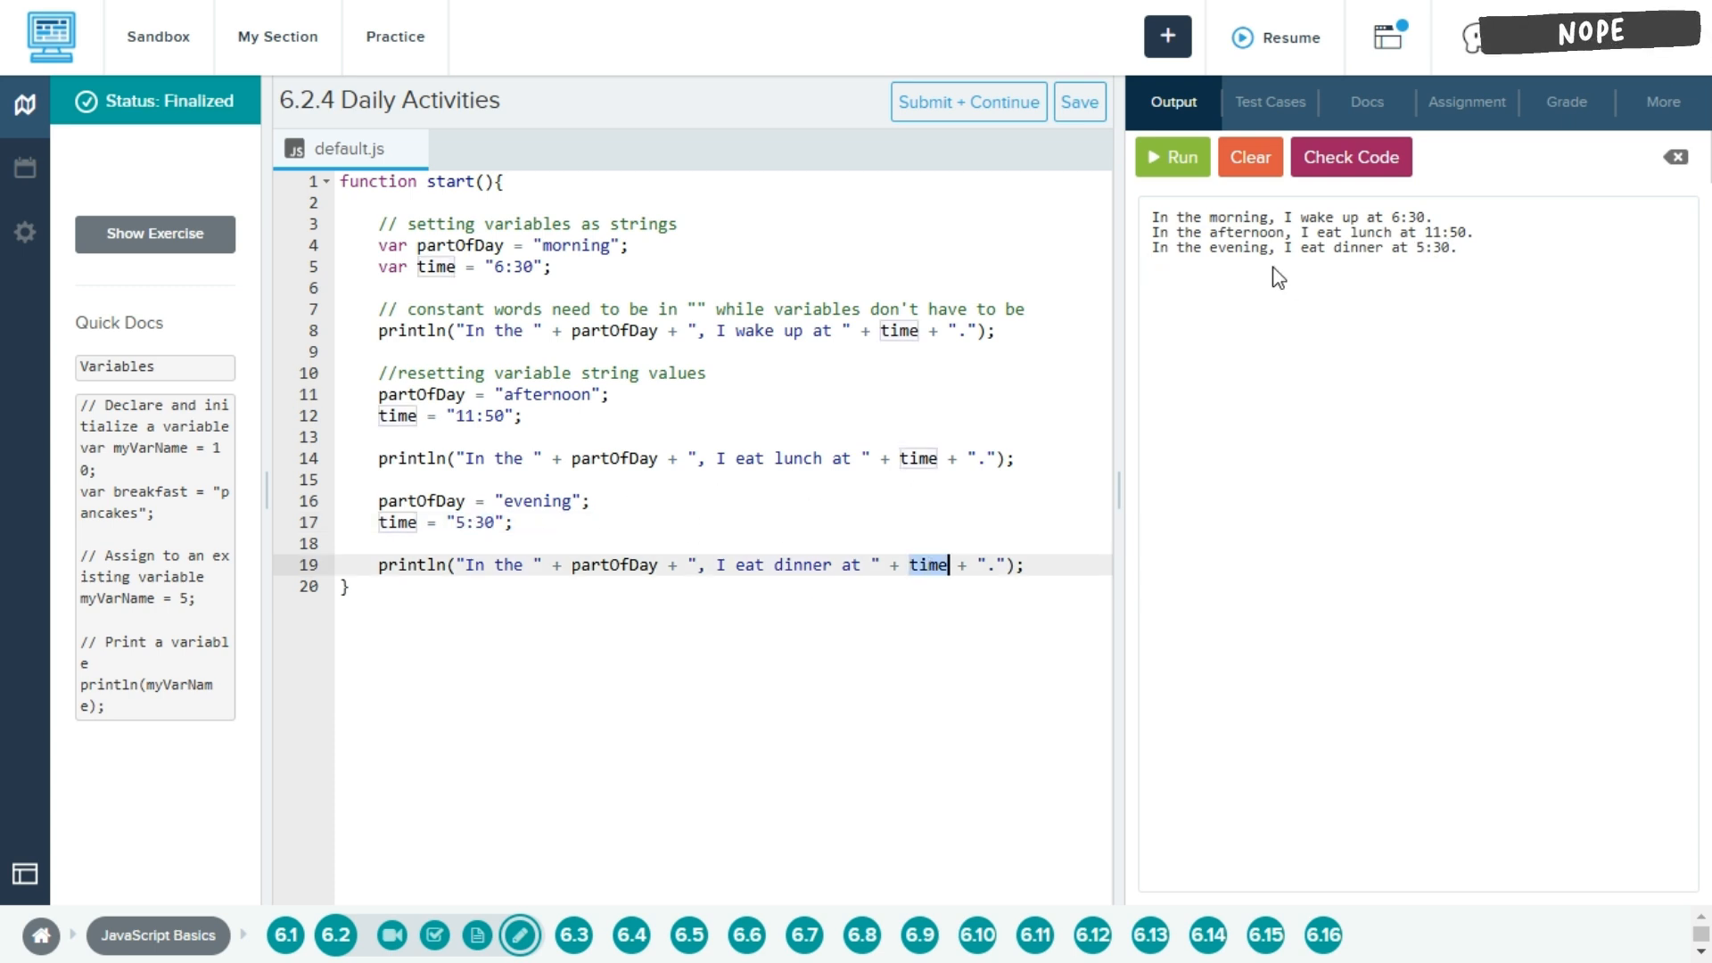
pyautogui.doubleClick(614, 565)
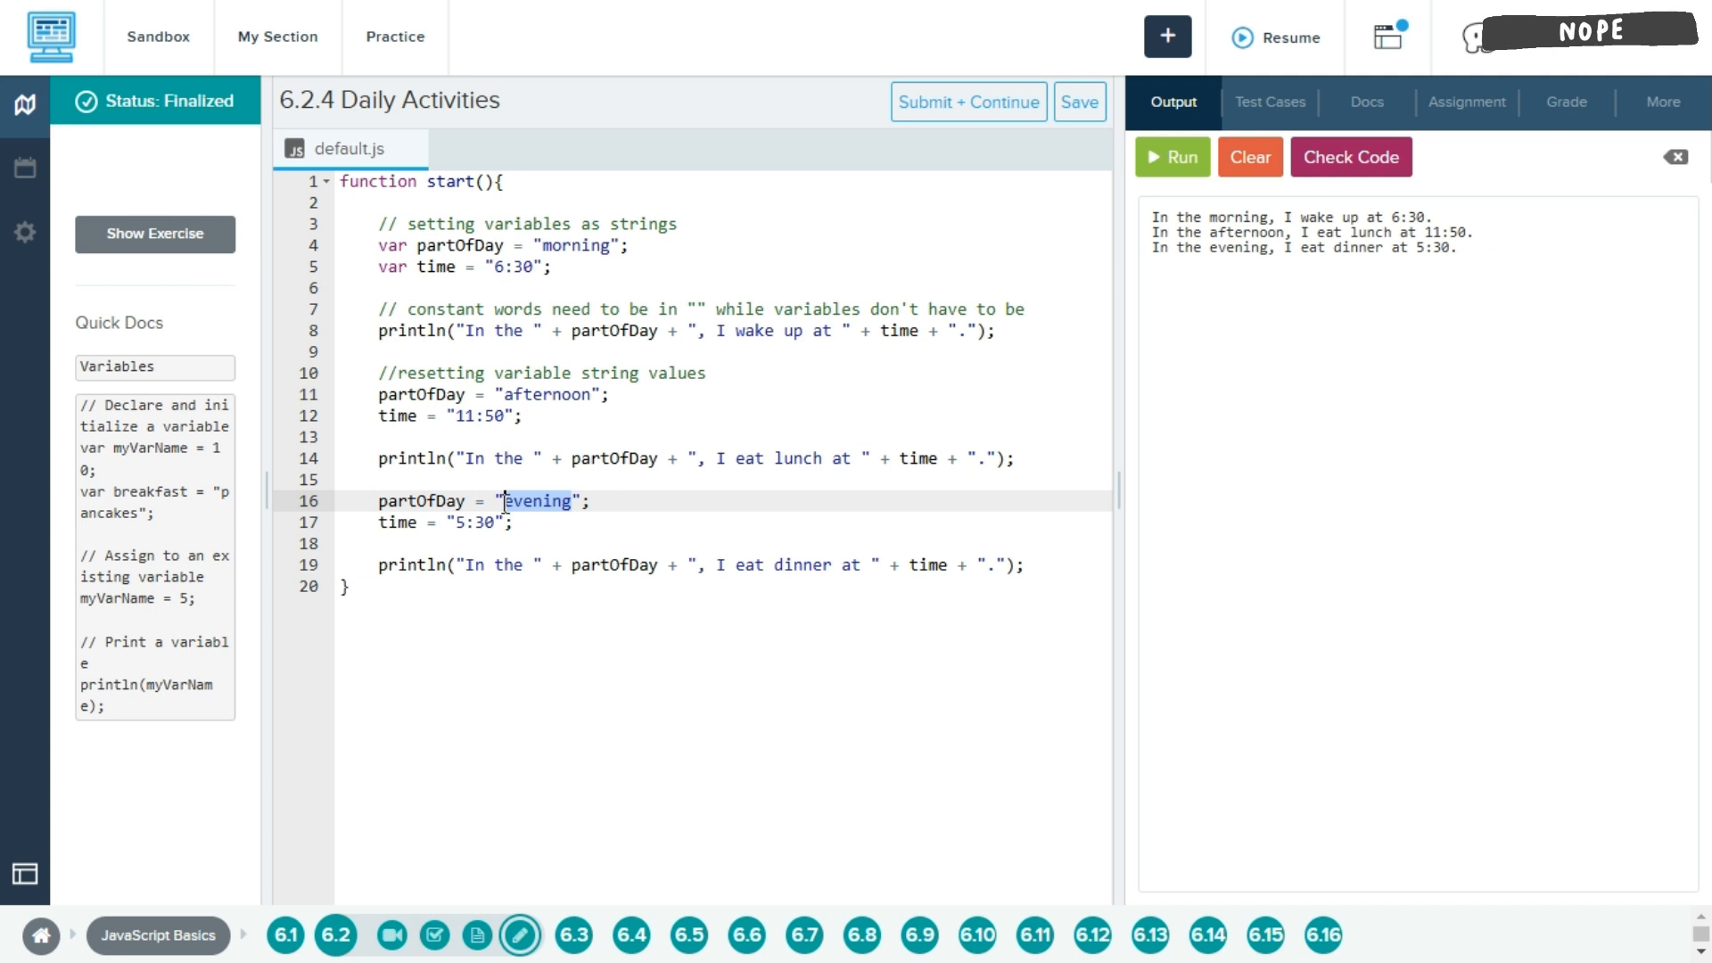
pyautogui.click(509, 565)
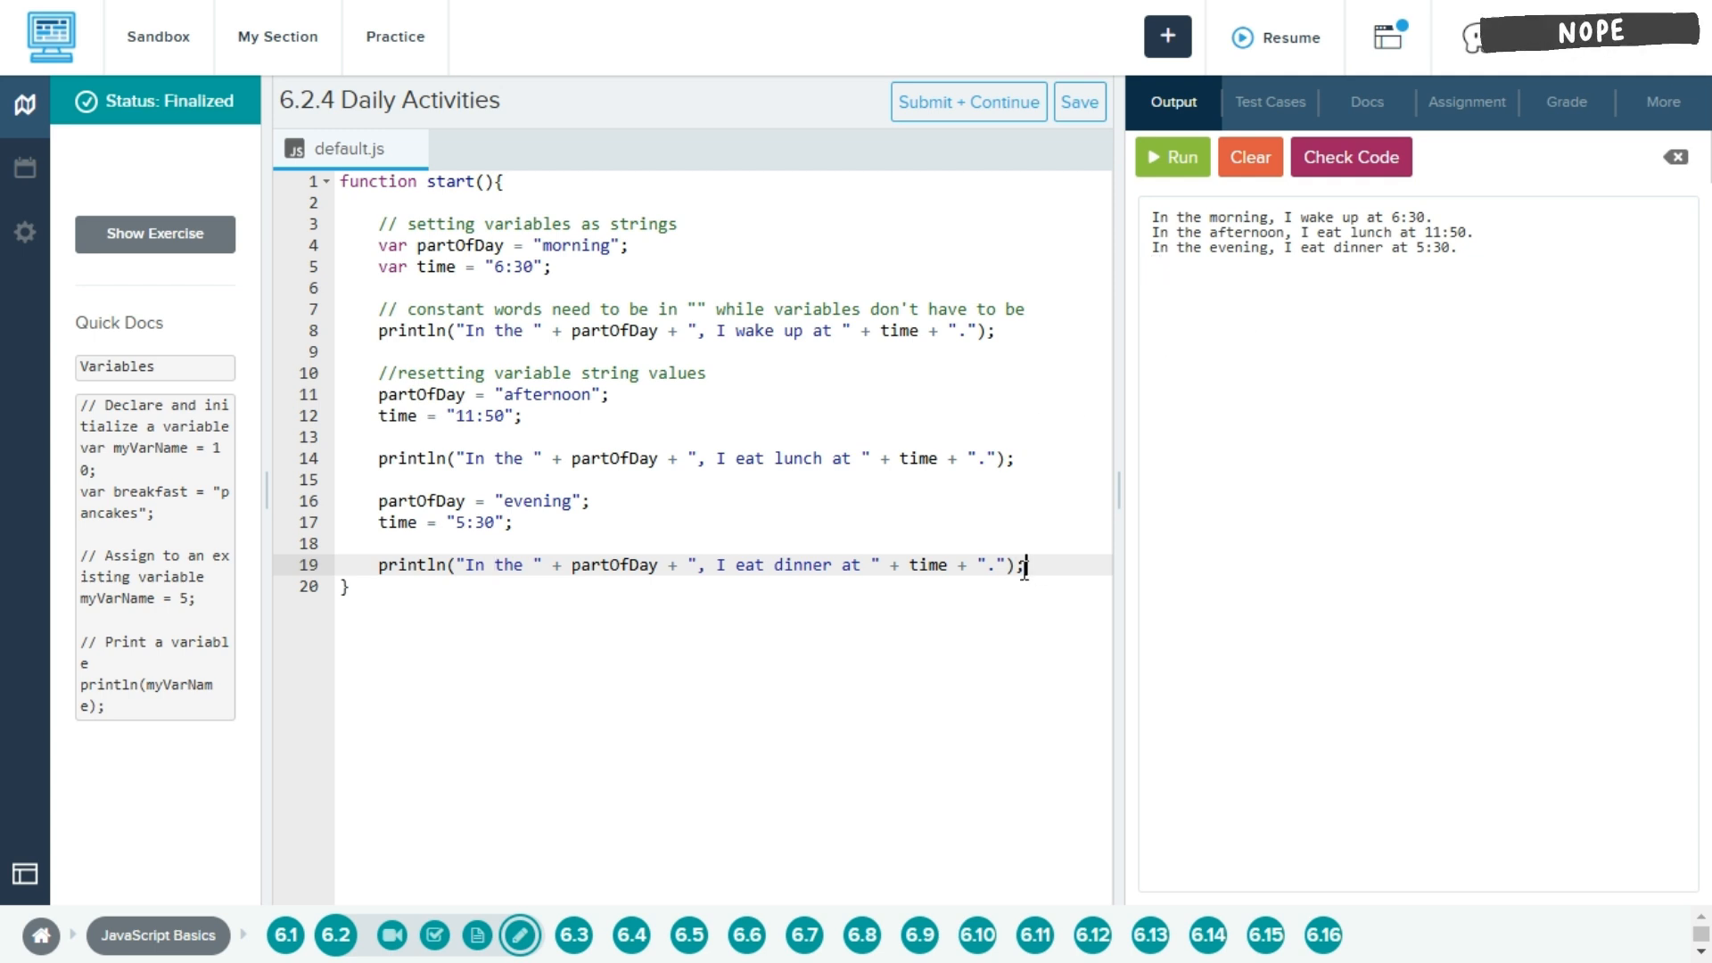
pyautogui.click(576, 502)
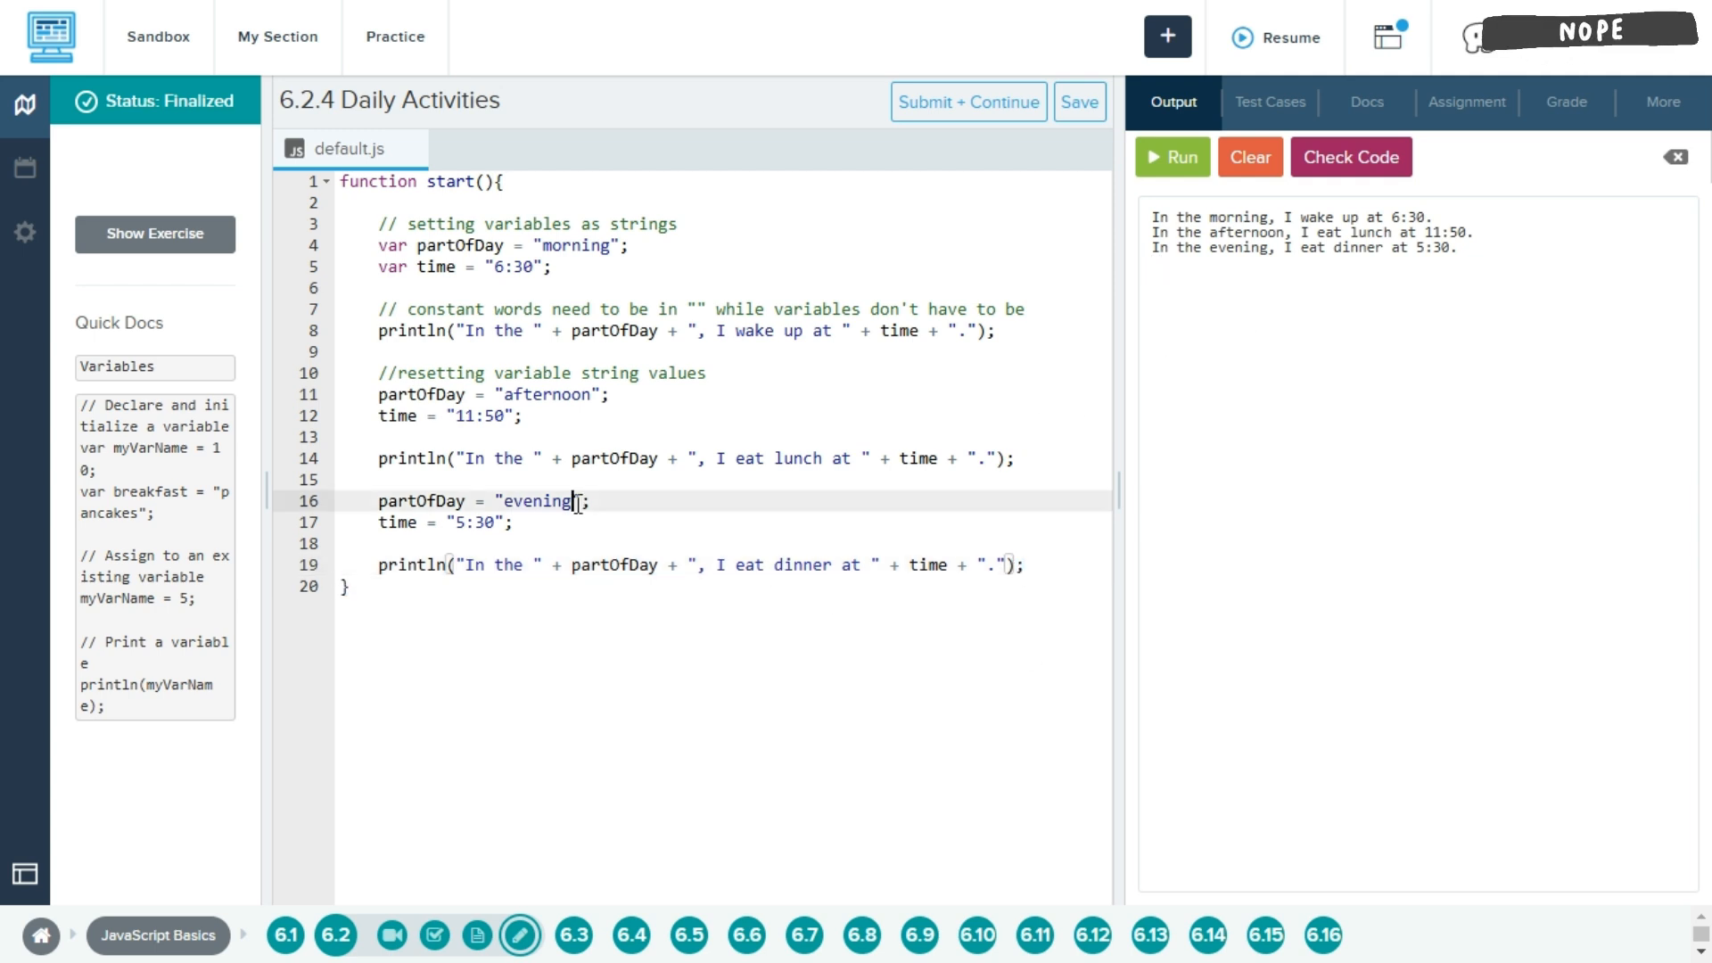
pyautogui.moveTo(1013, 777)
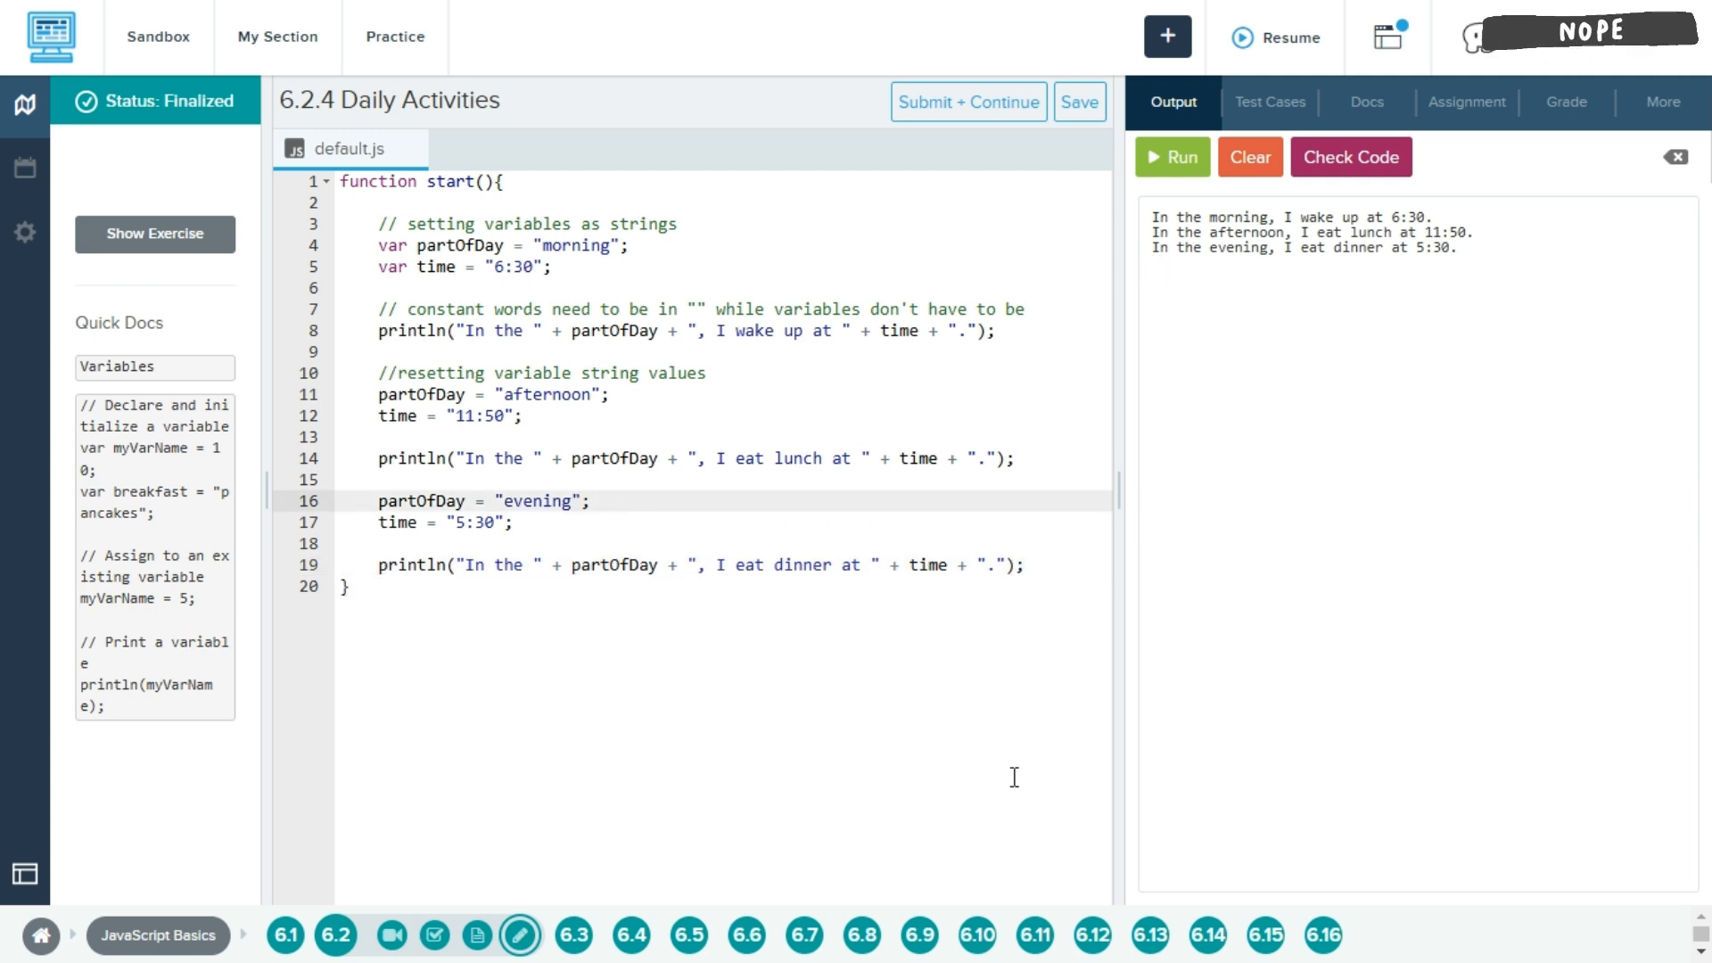